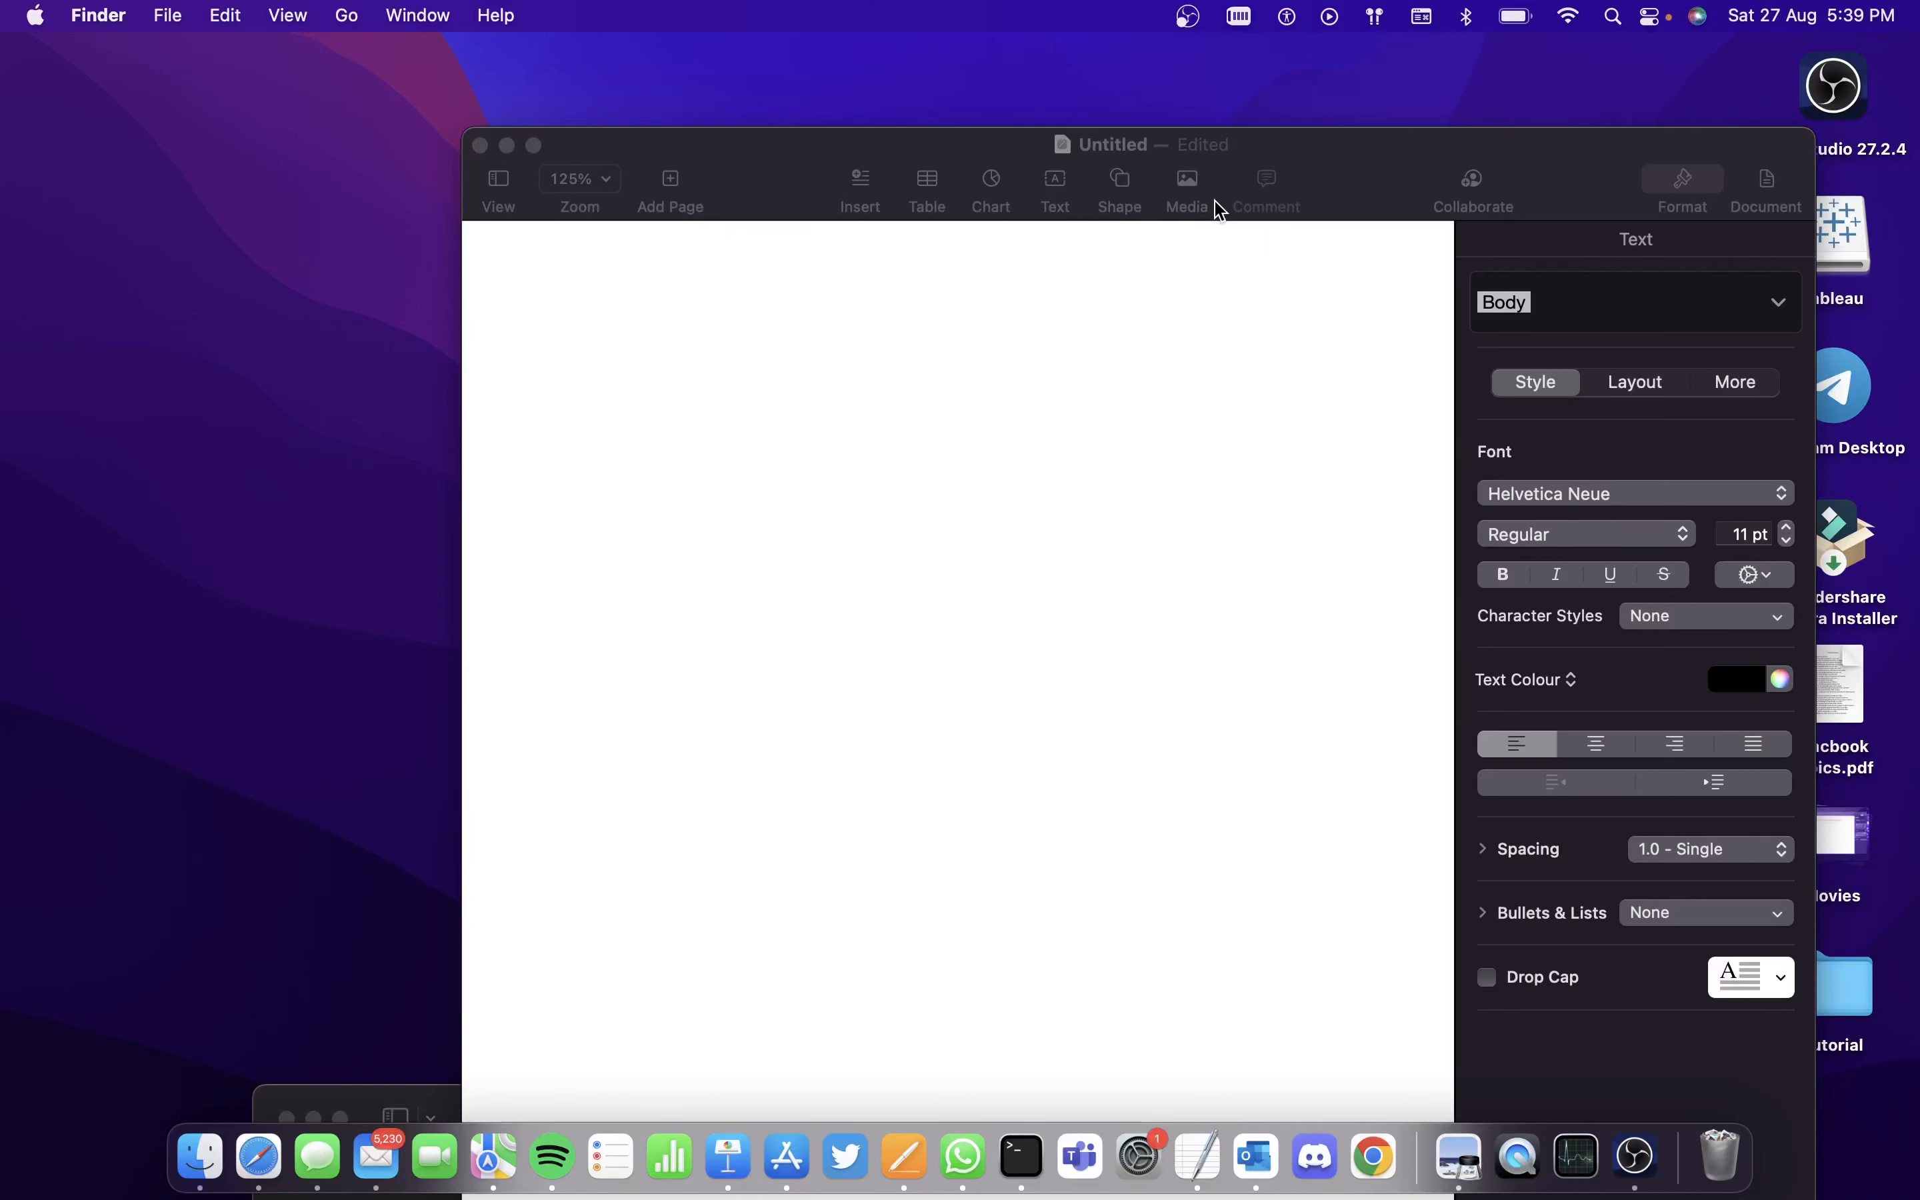
pyautogui.moveTo(184, 9)
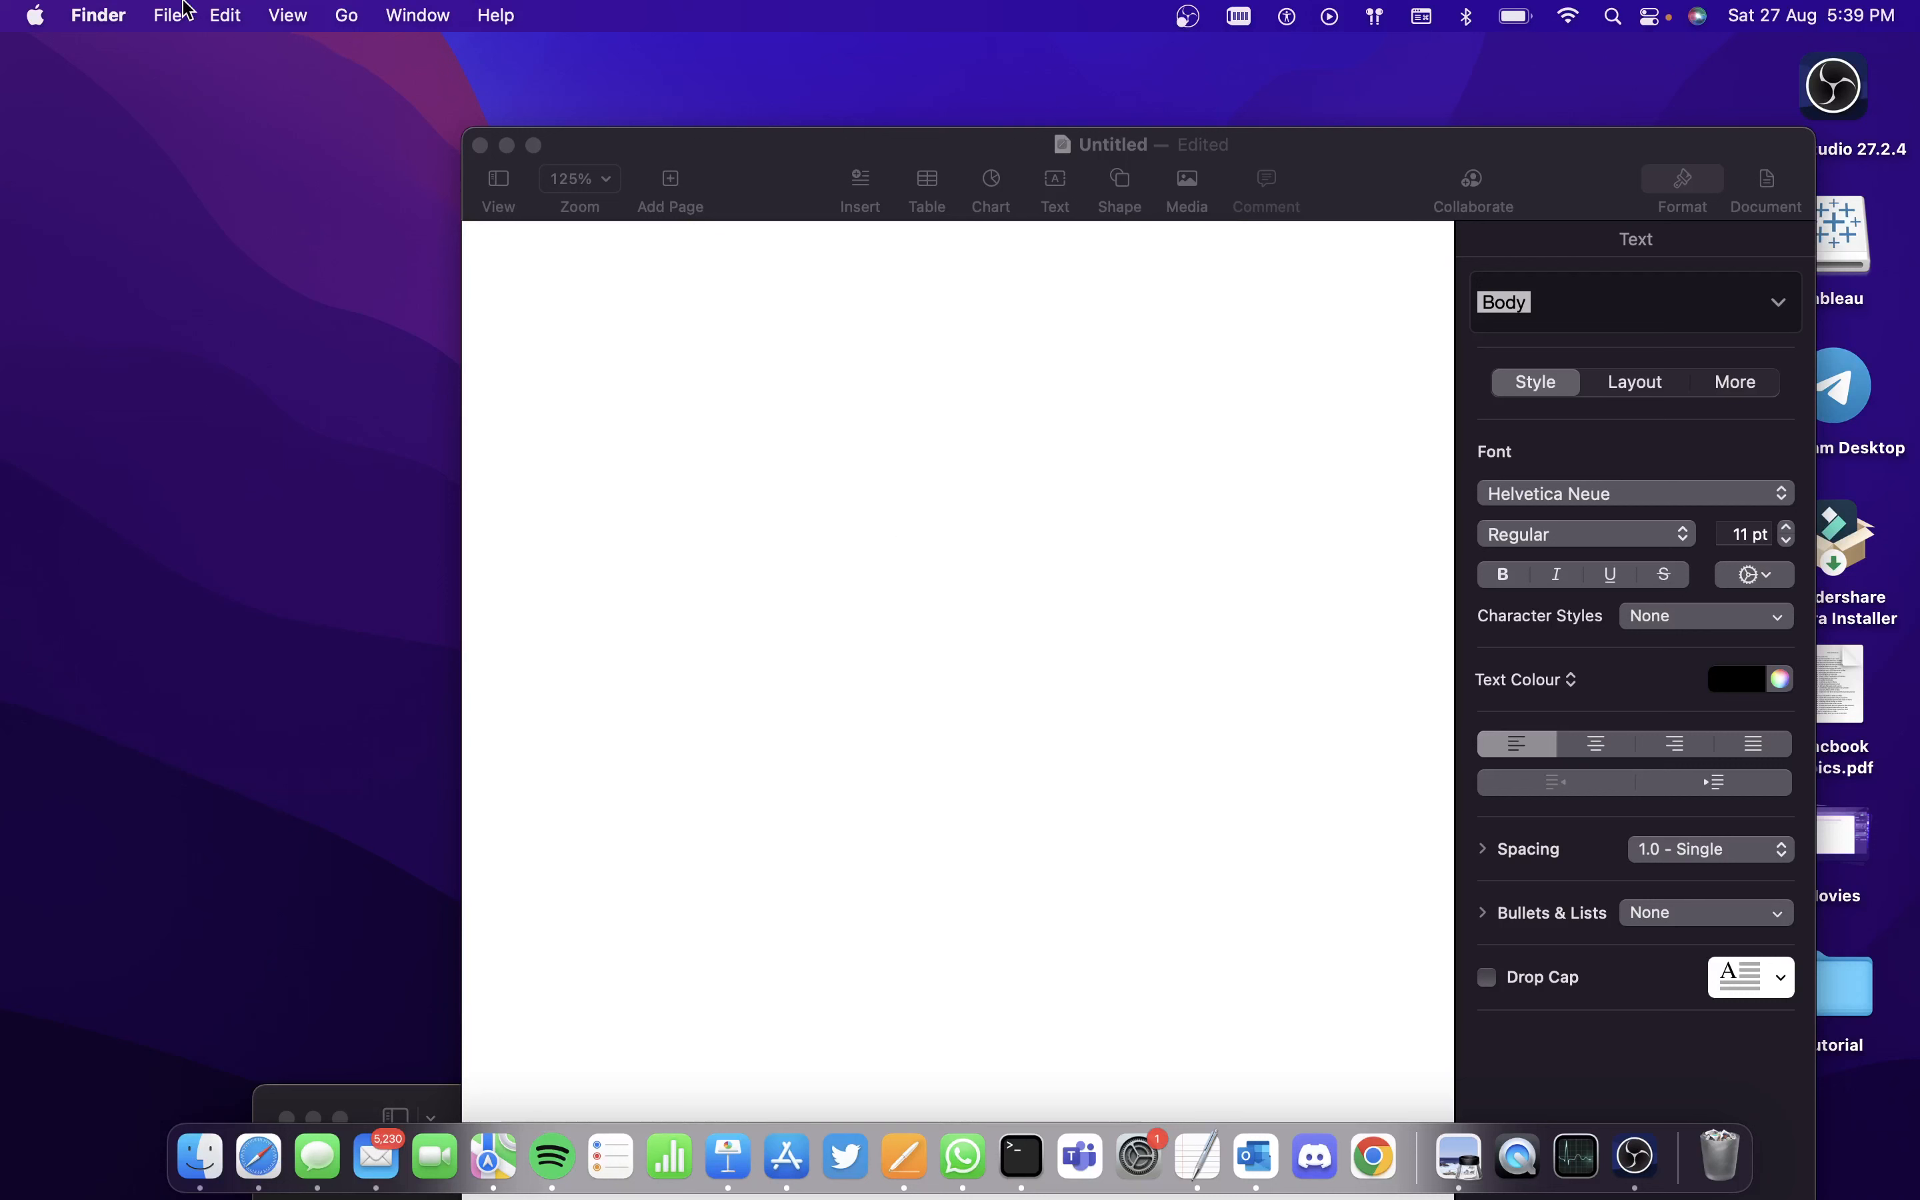
pyautogui.moveTo(101, 105)
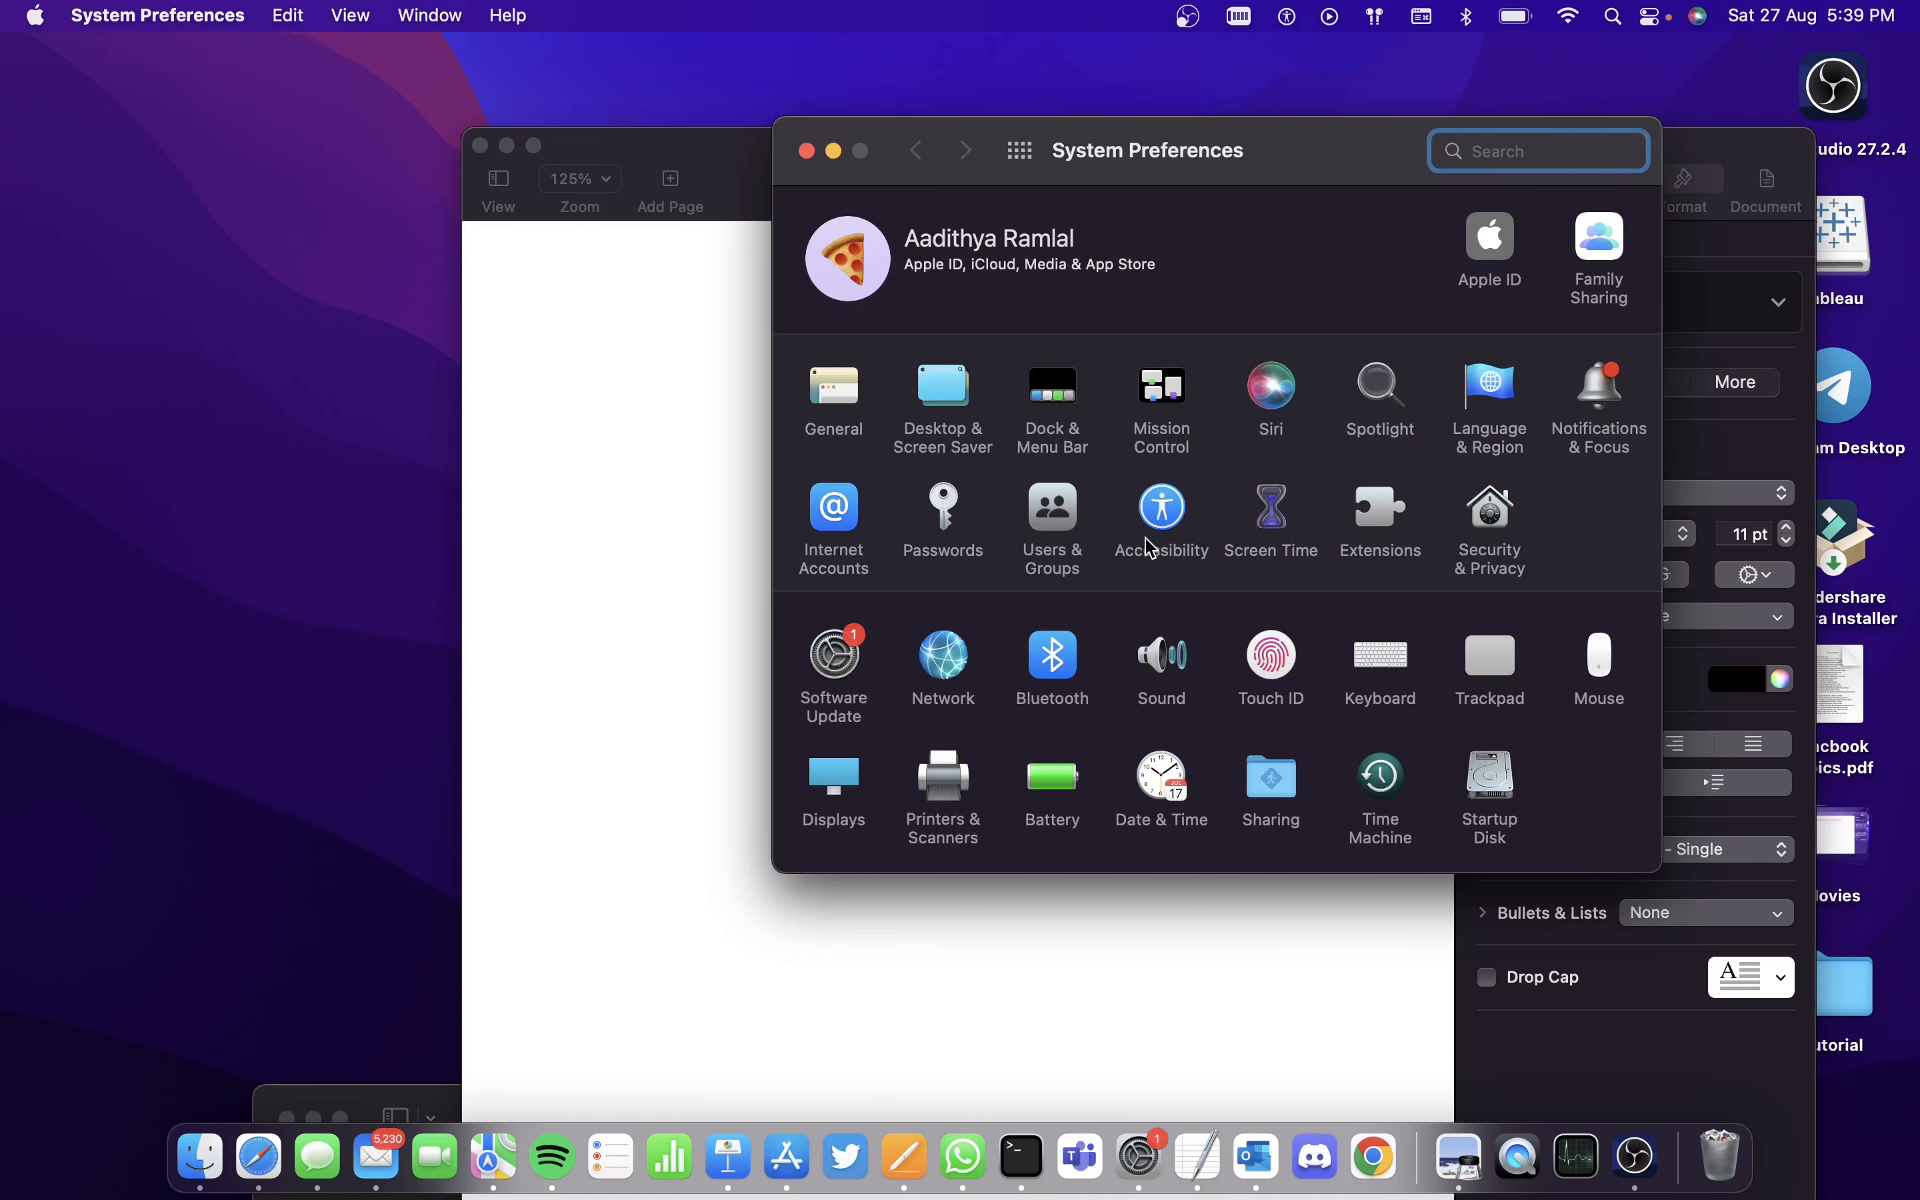
# - Enable Voice Control under Accessibility > Motor in System Preferences
pyautogui.click(1160, 507)
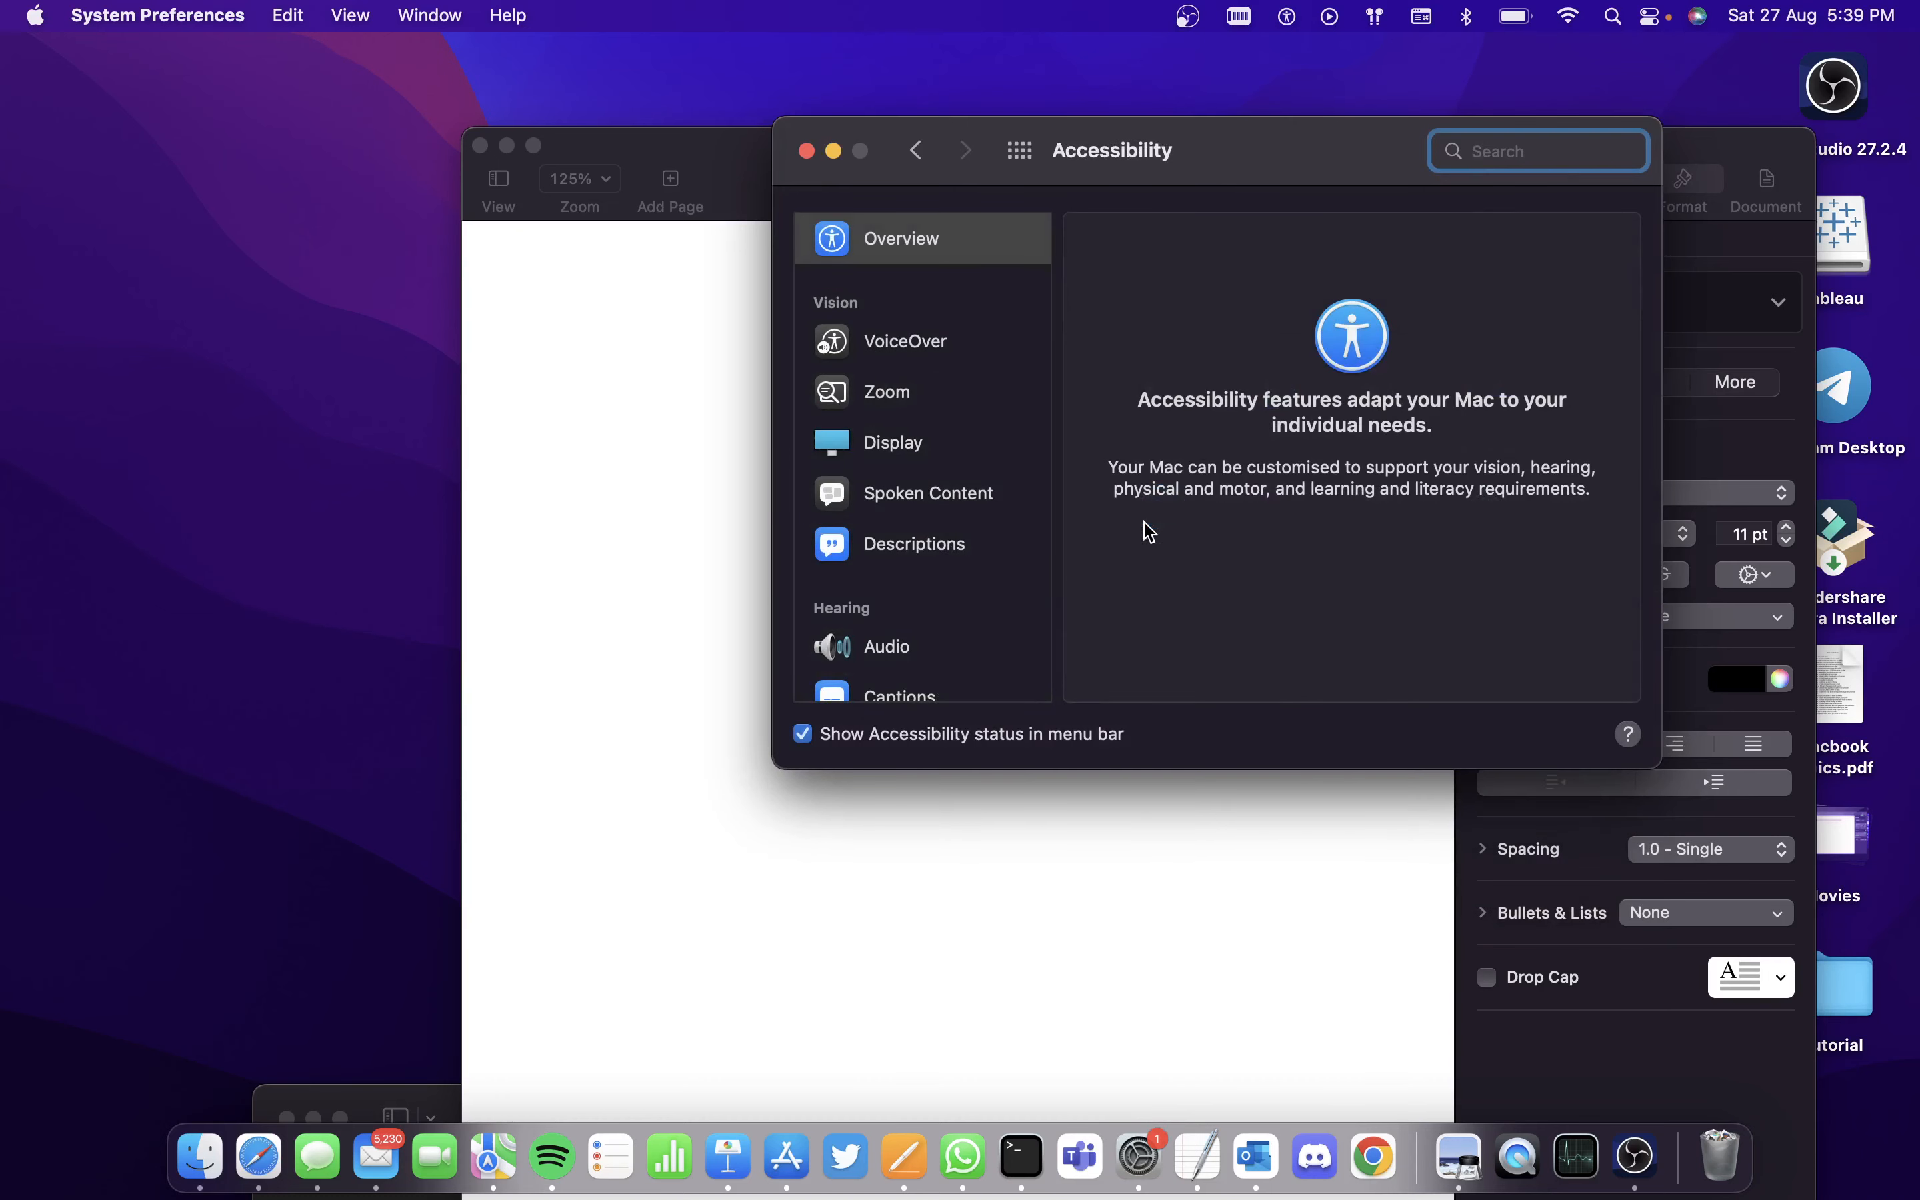
pyautogui.scroll(-3)
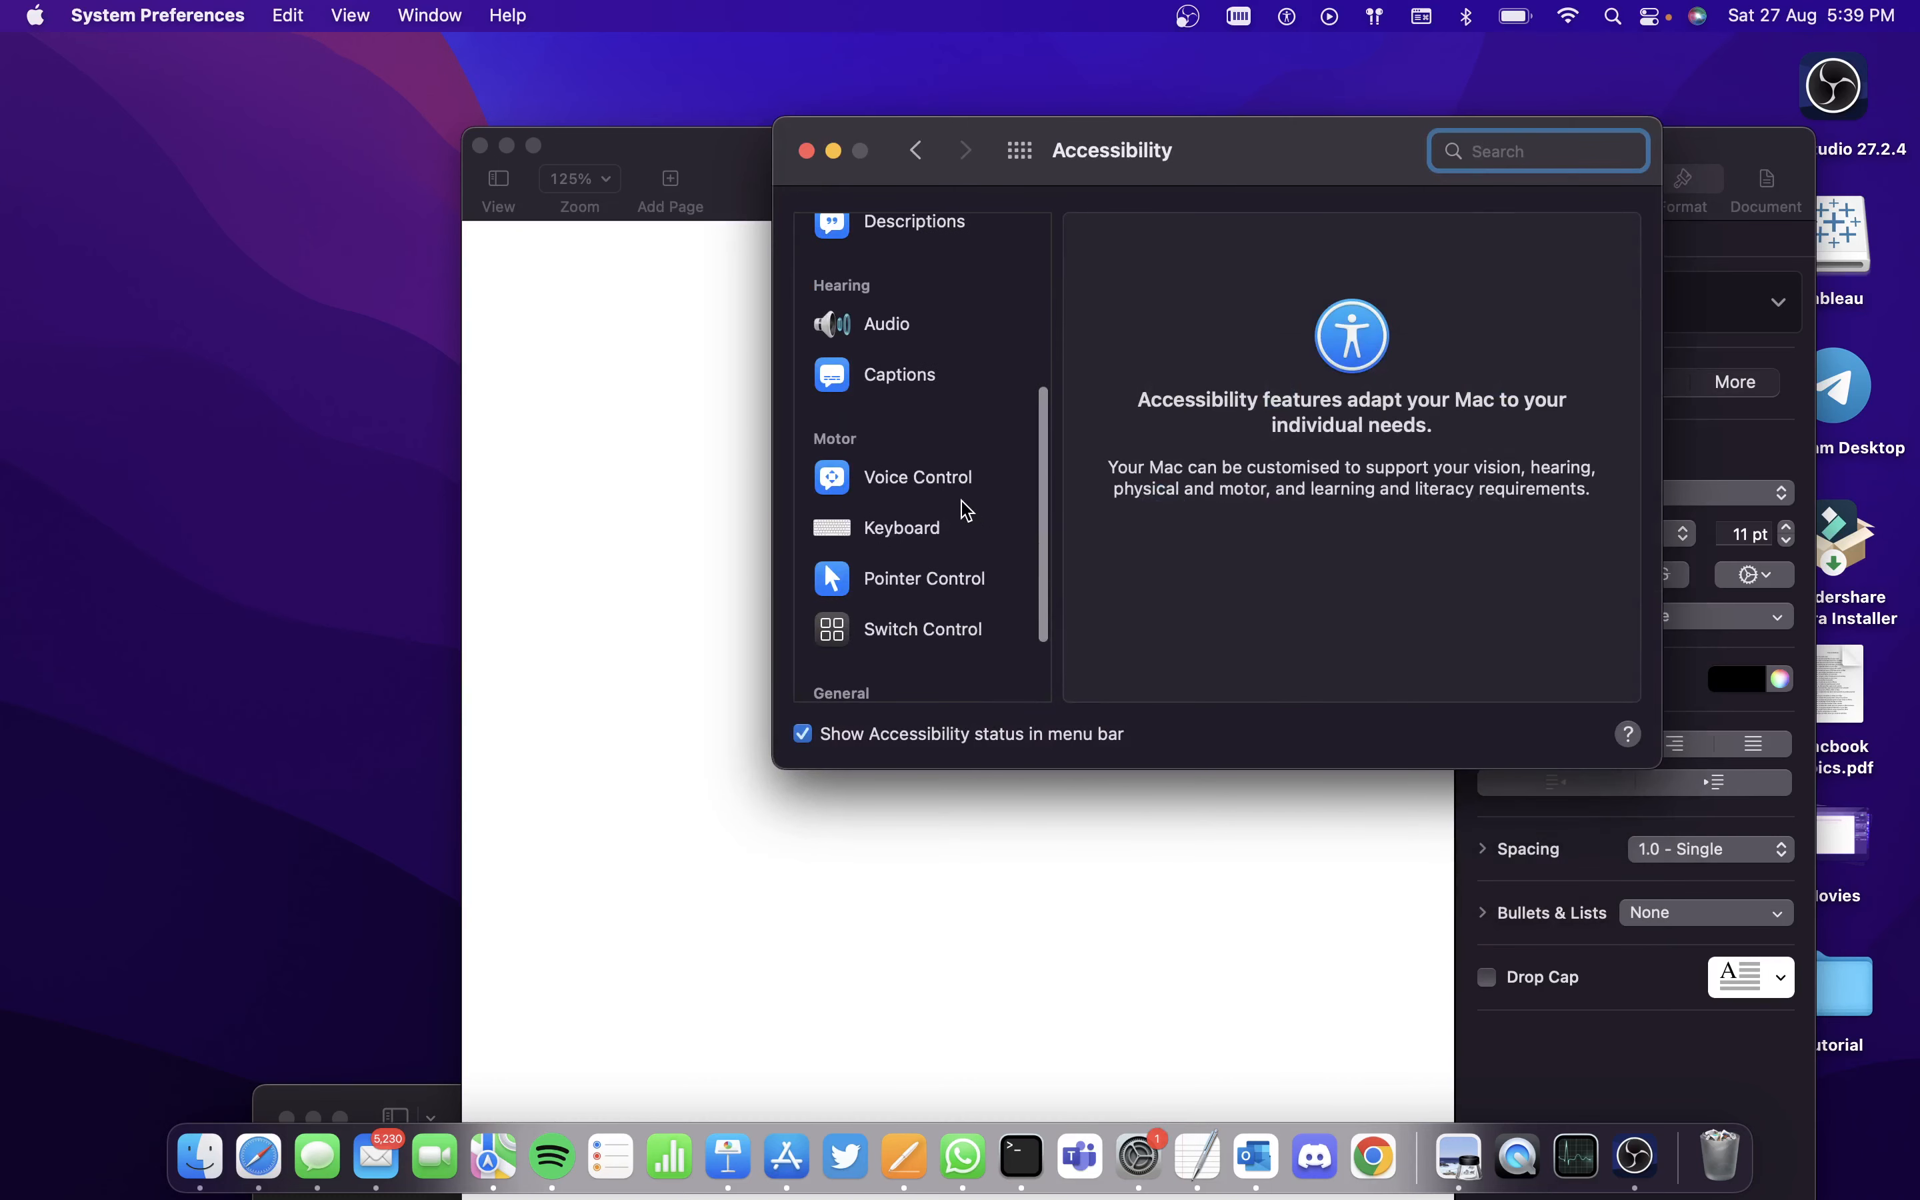
pyautogui.scroll(3)
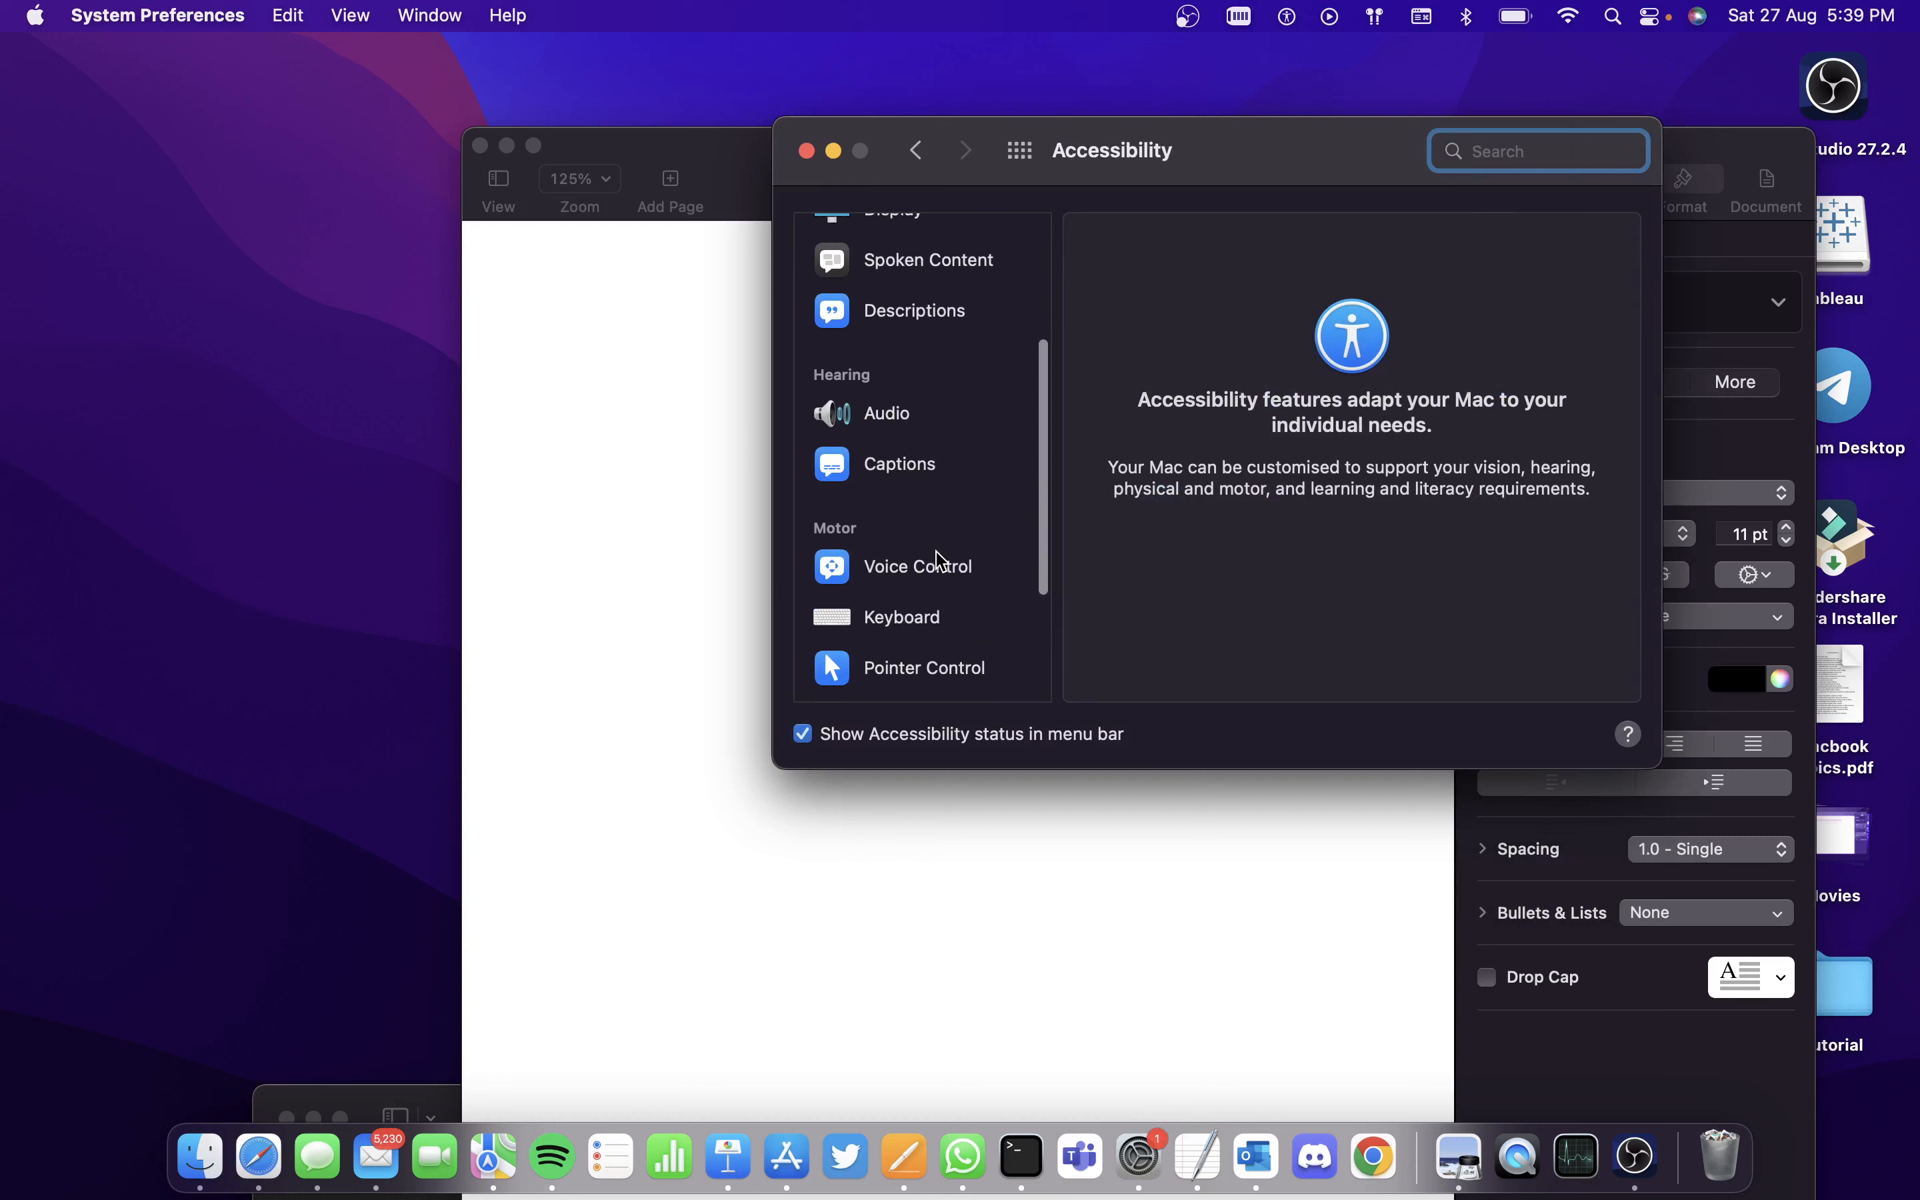
pyautogui.click(920, 565)
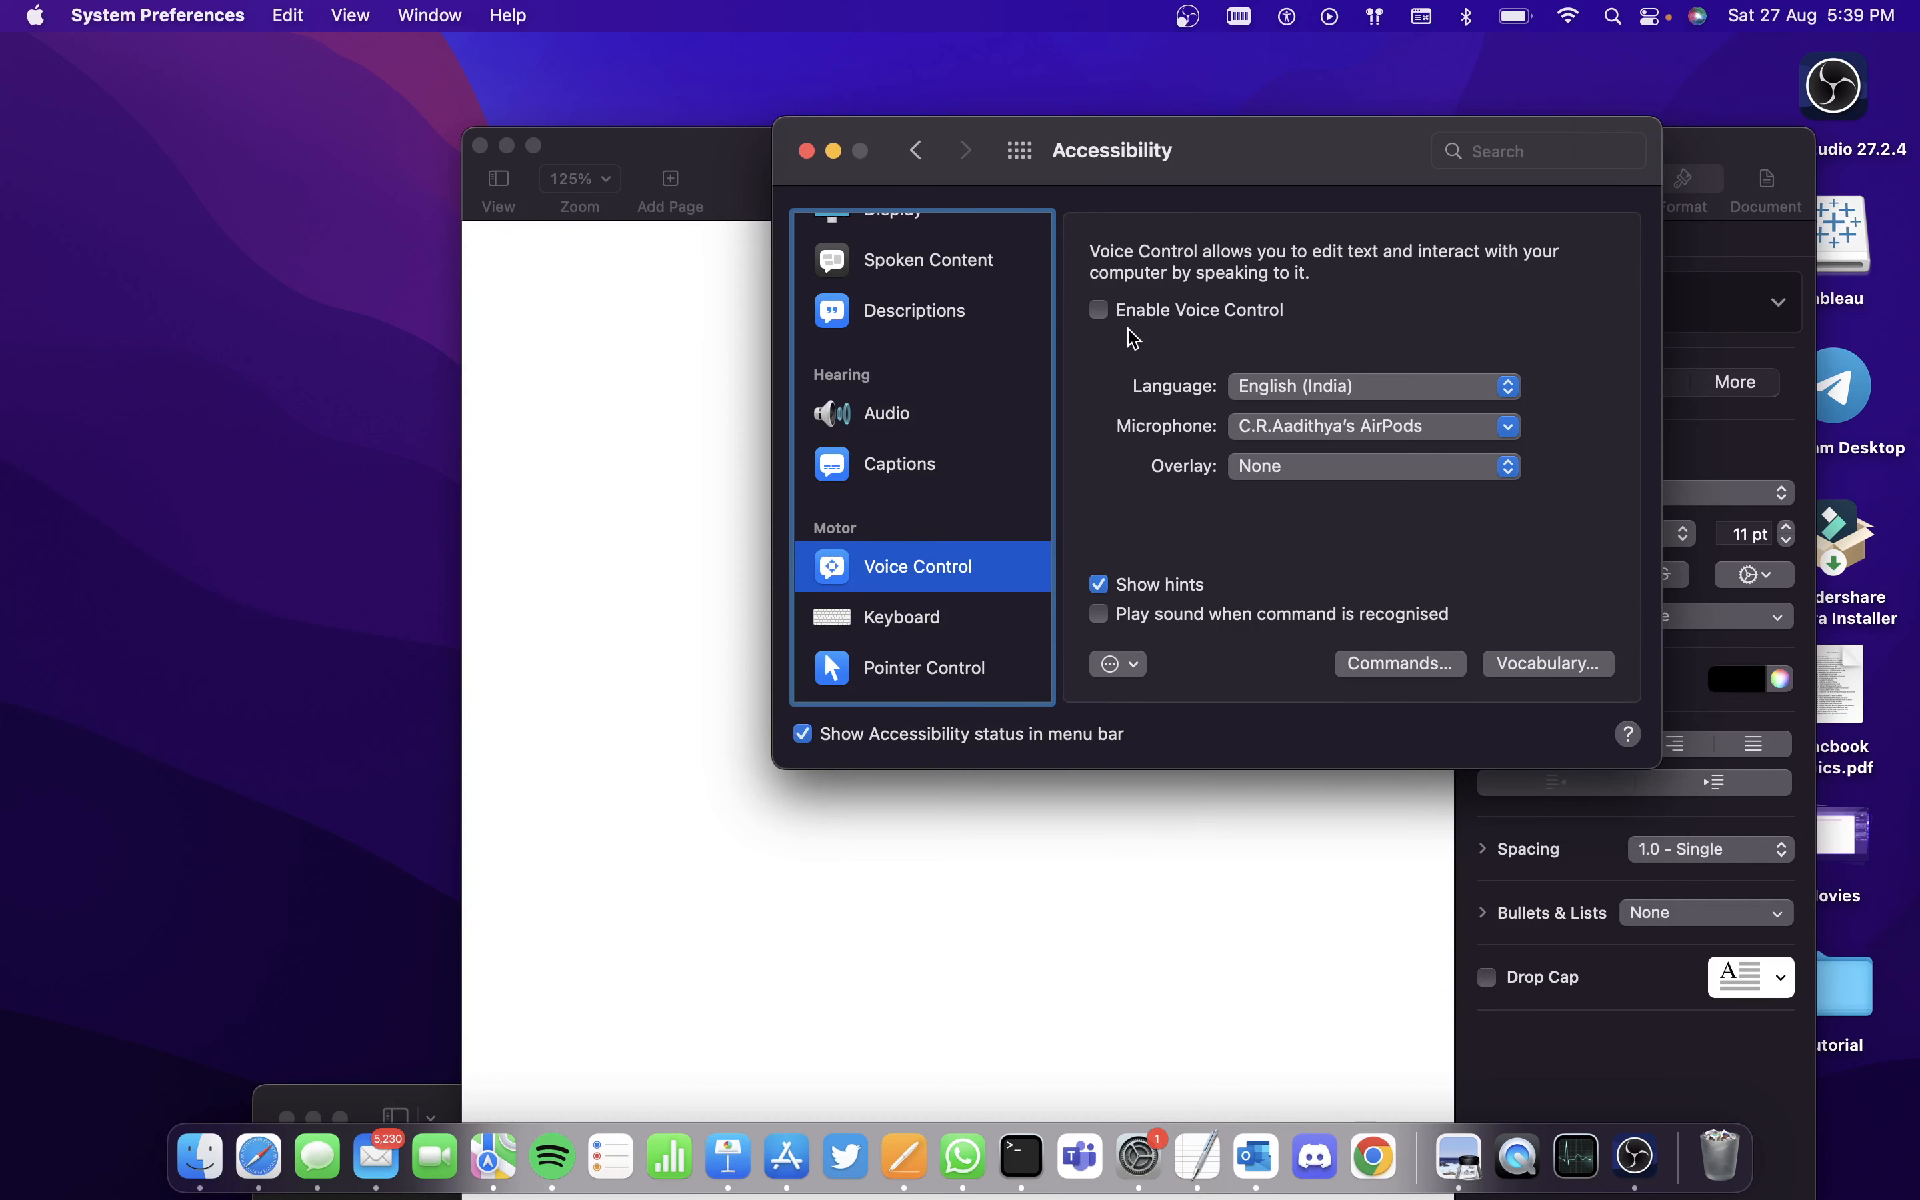
pyautogui.click(1099, 309)
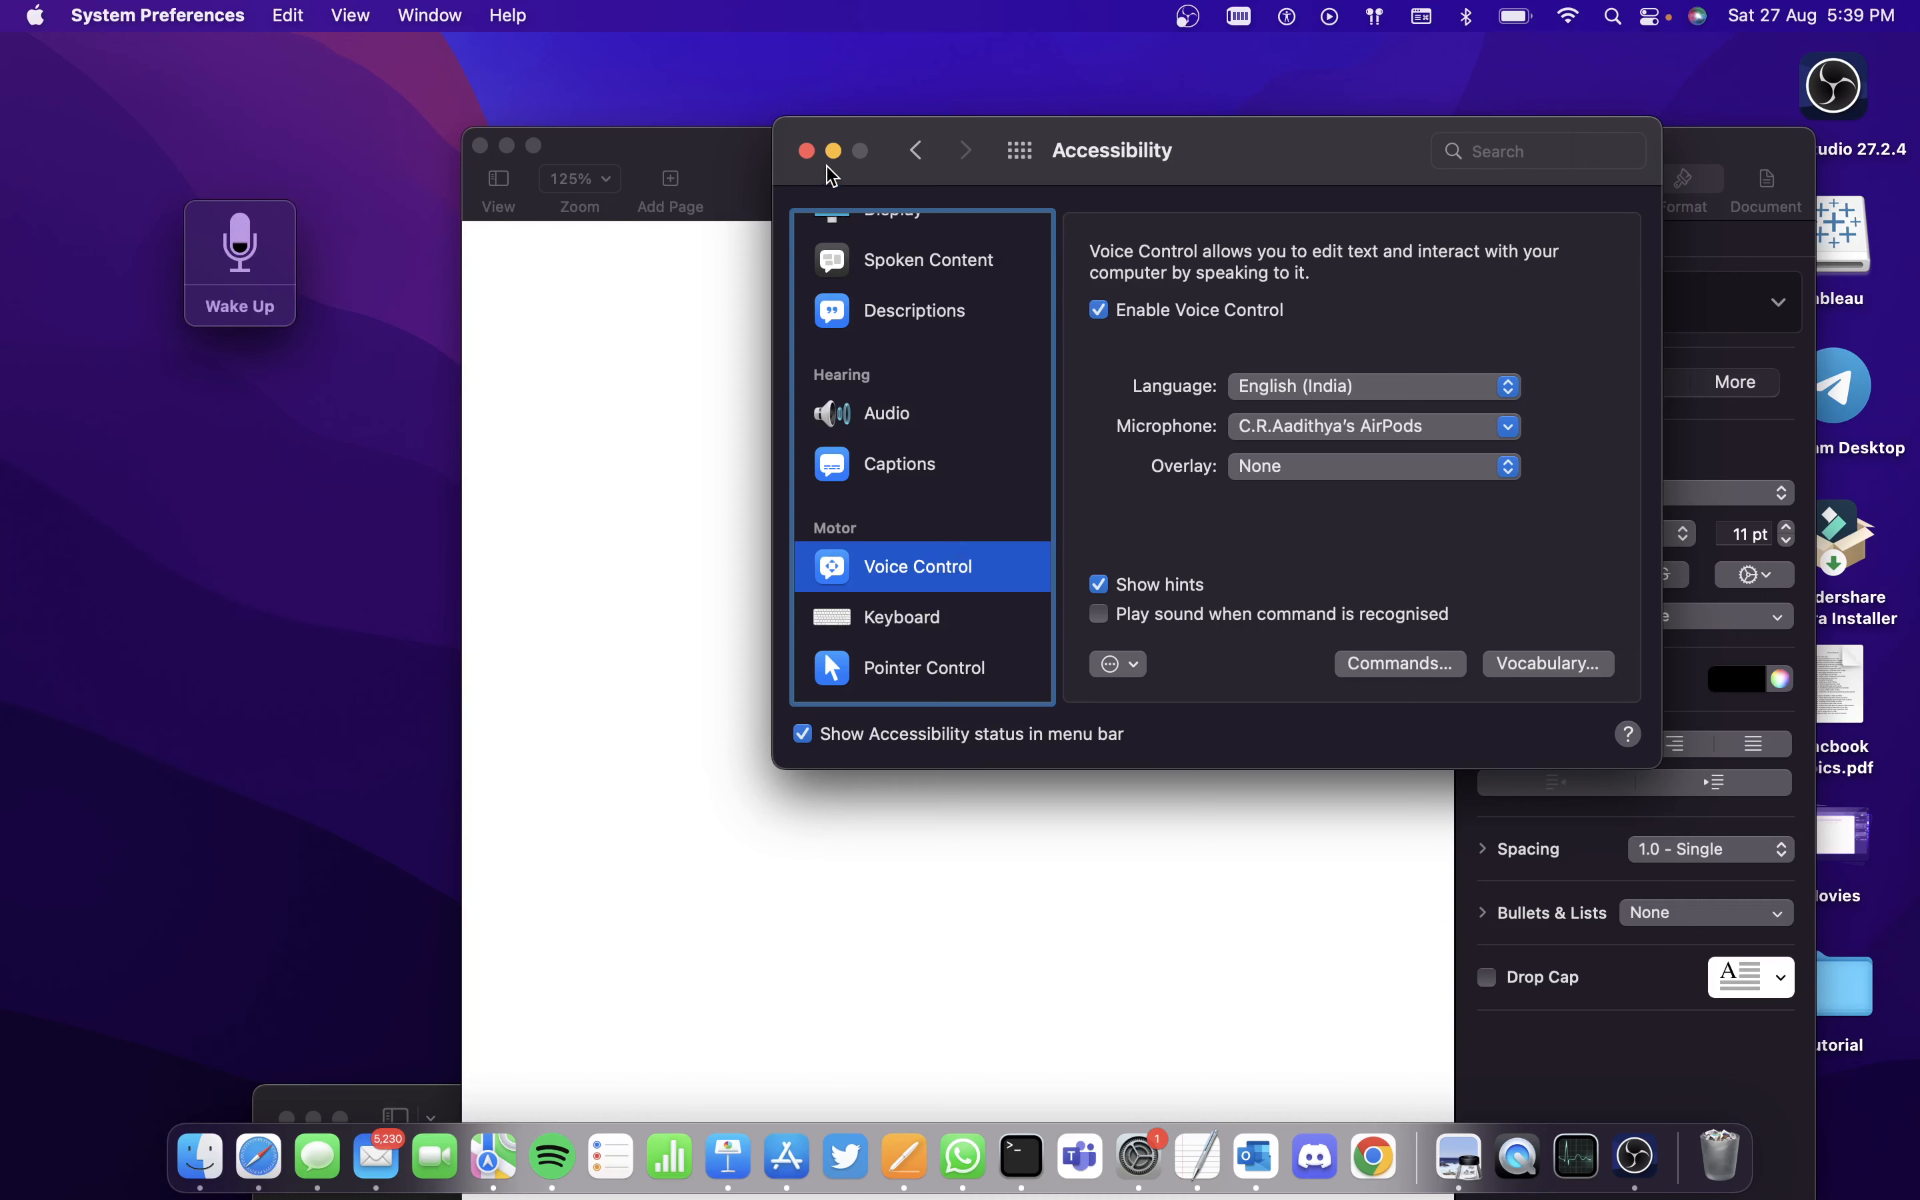
# - Close System Preferences to bring the blank Pages document back in front
pyautogui.click(806, 151)
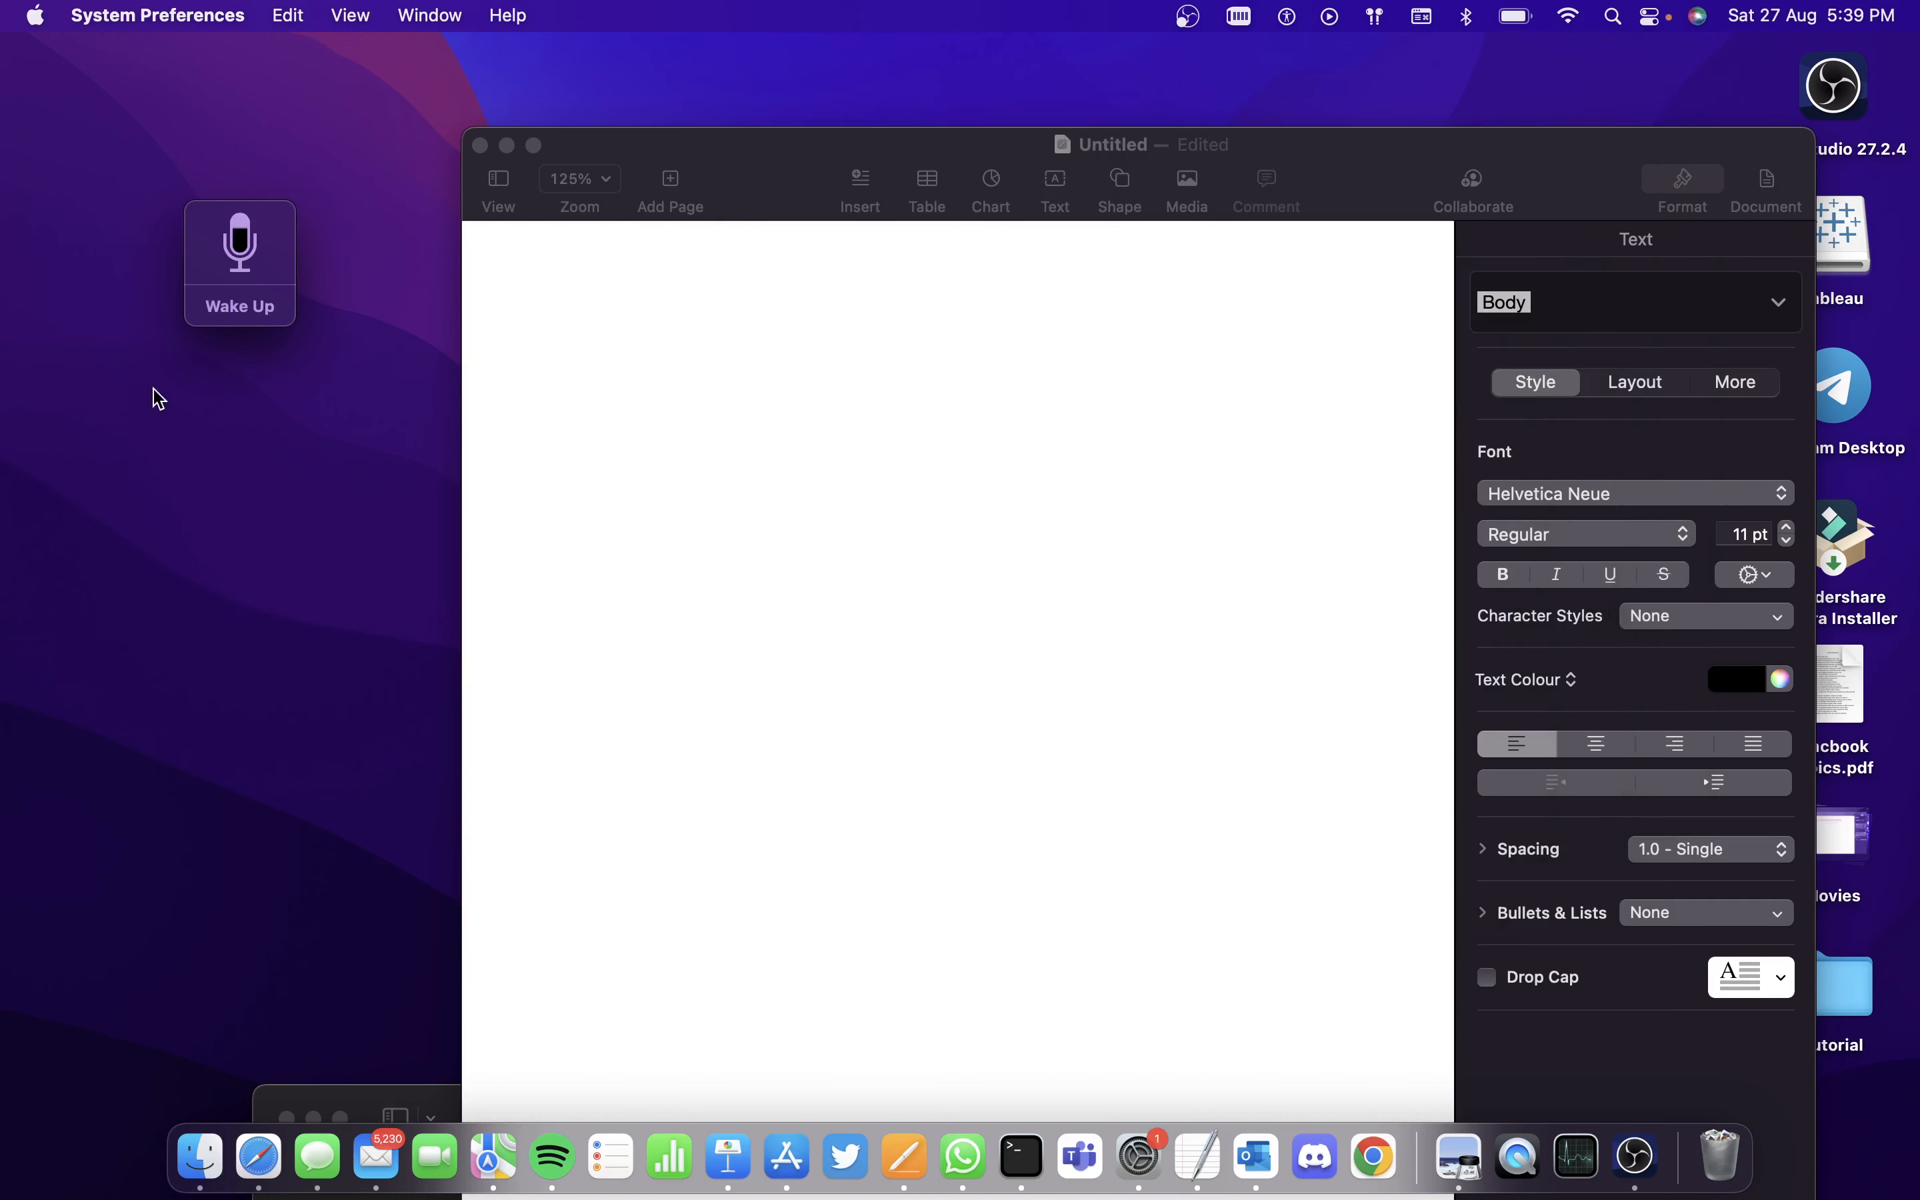
pyautogui.moveTo(203, 263)
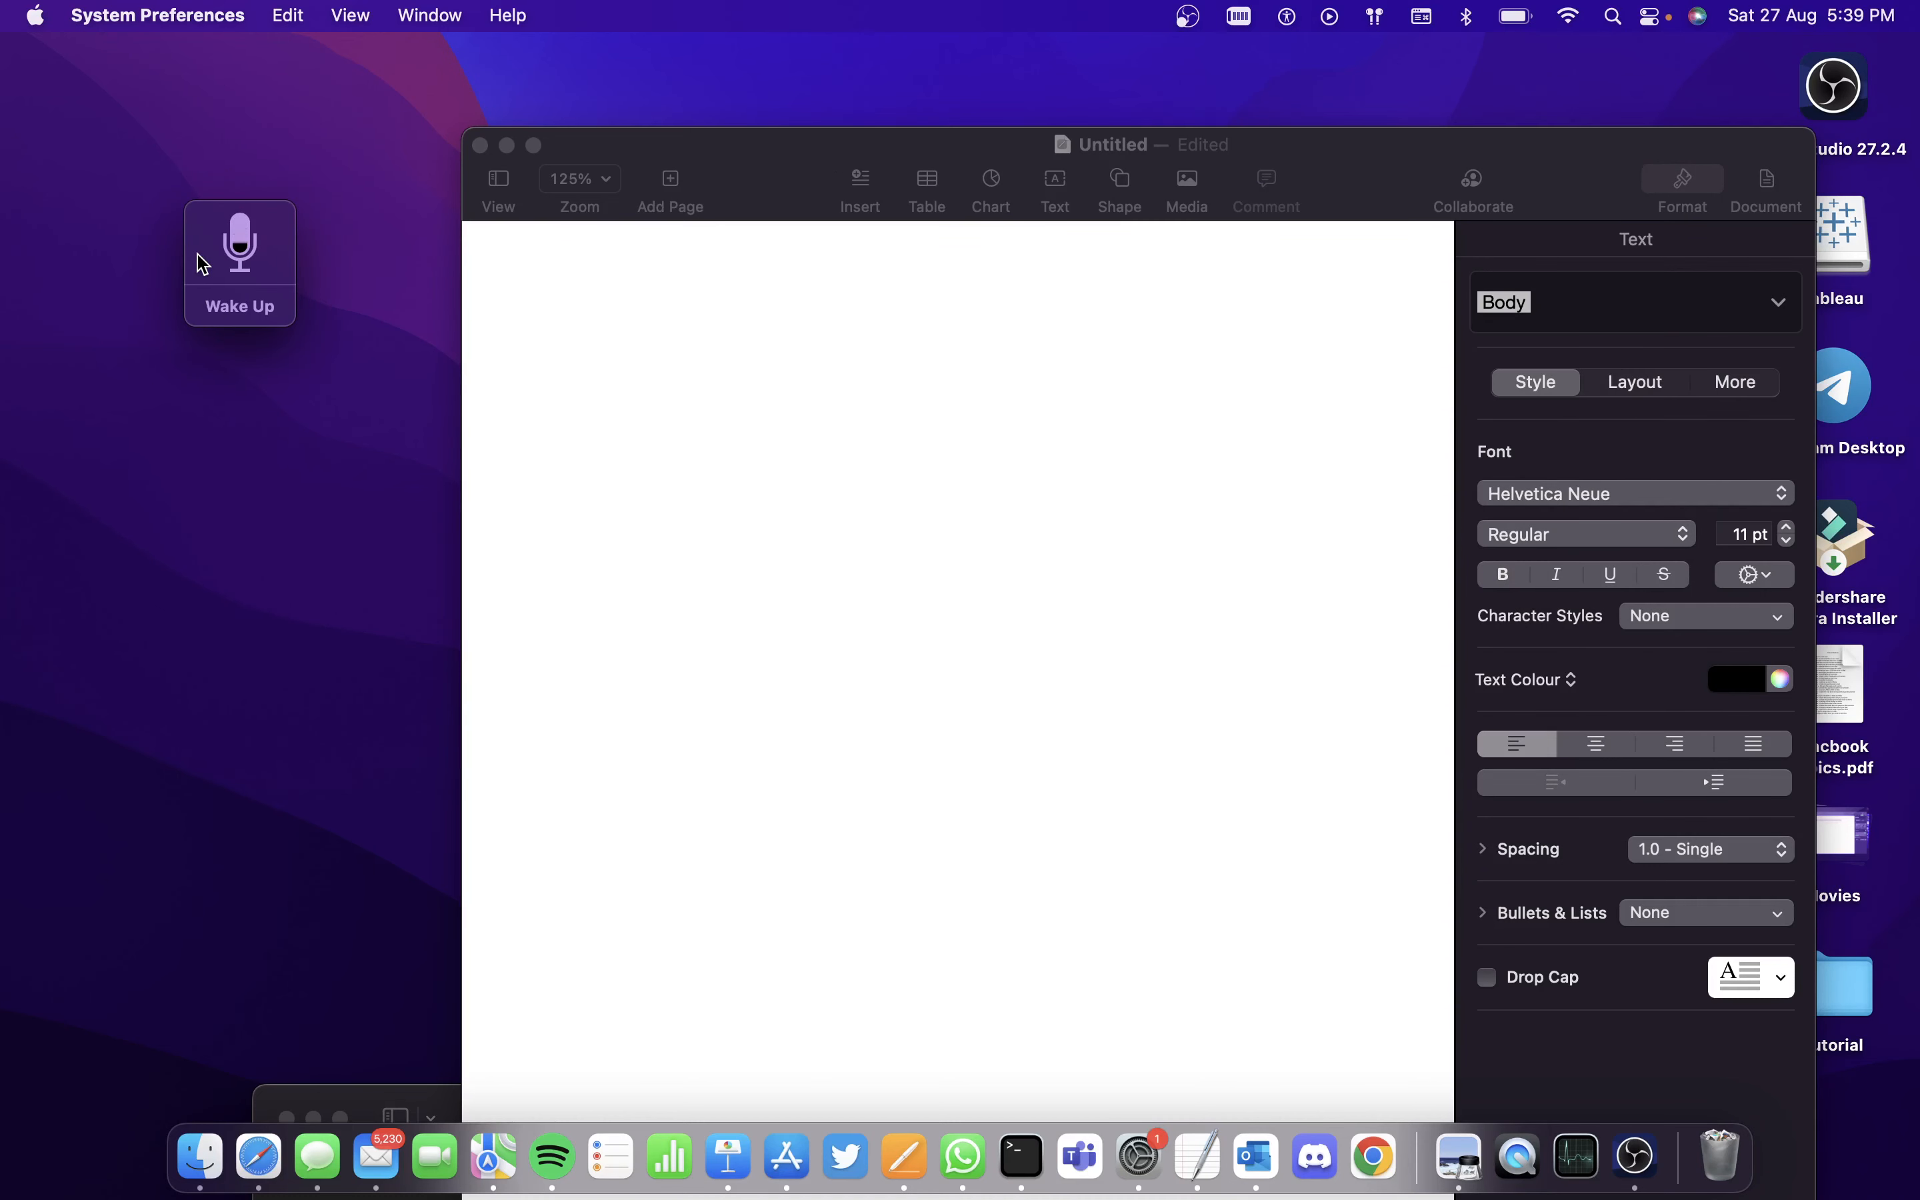
pyautogui.moveTo(316, 250)
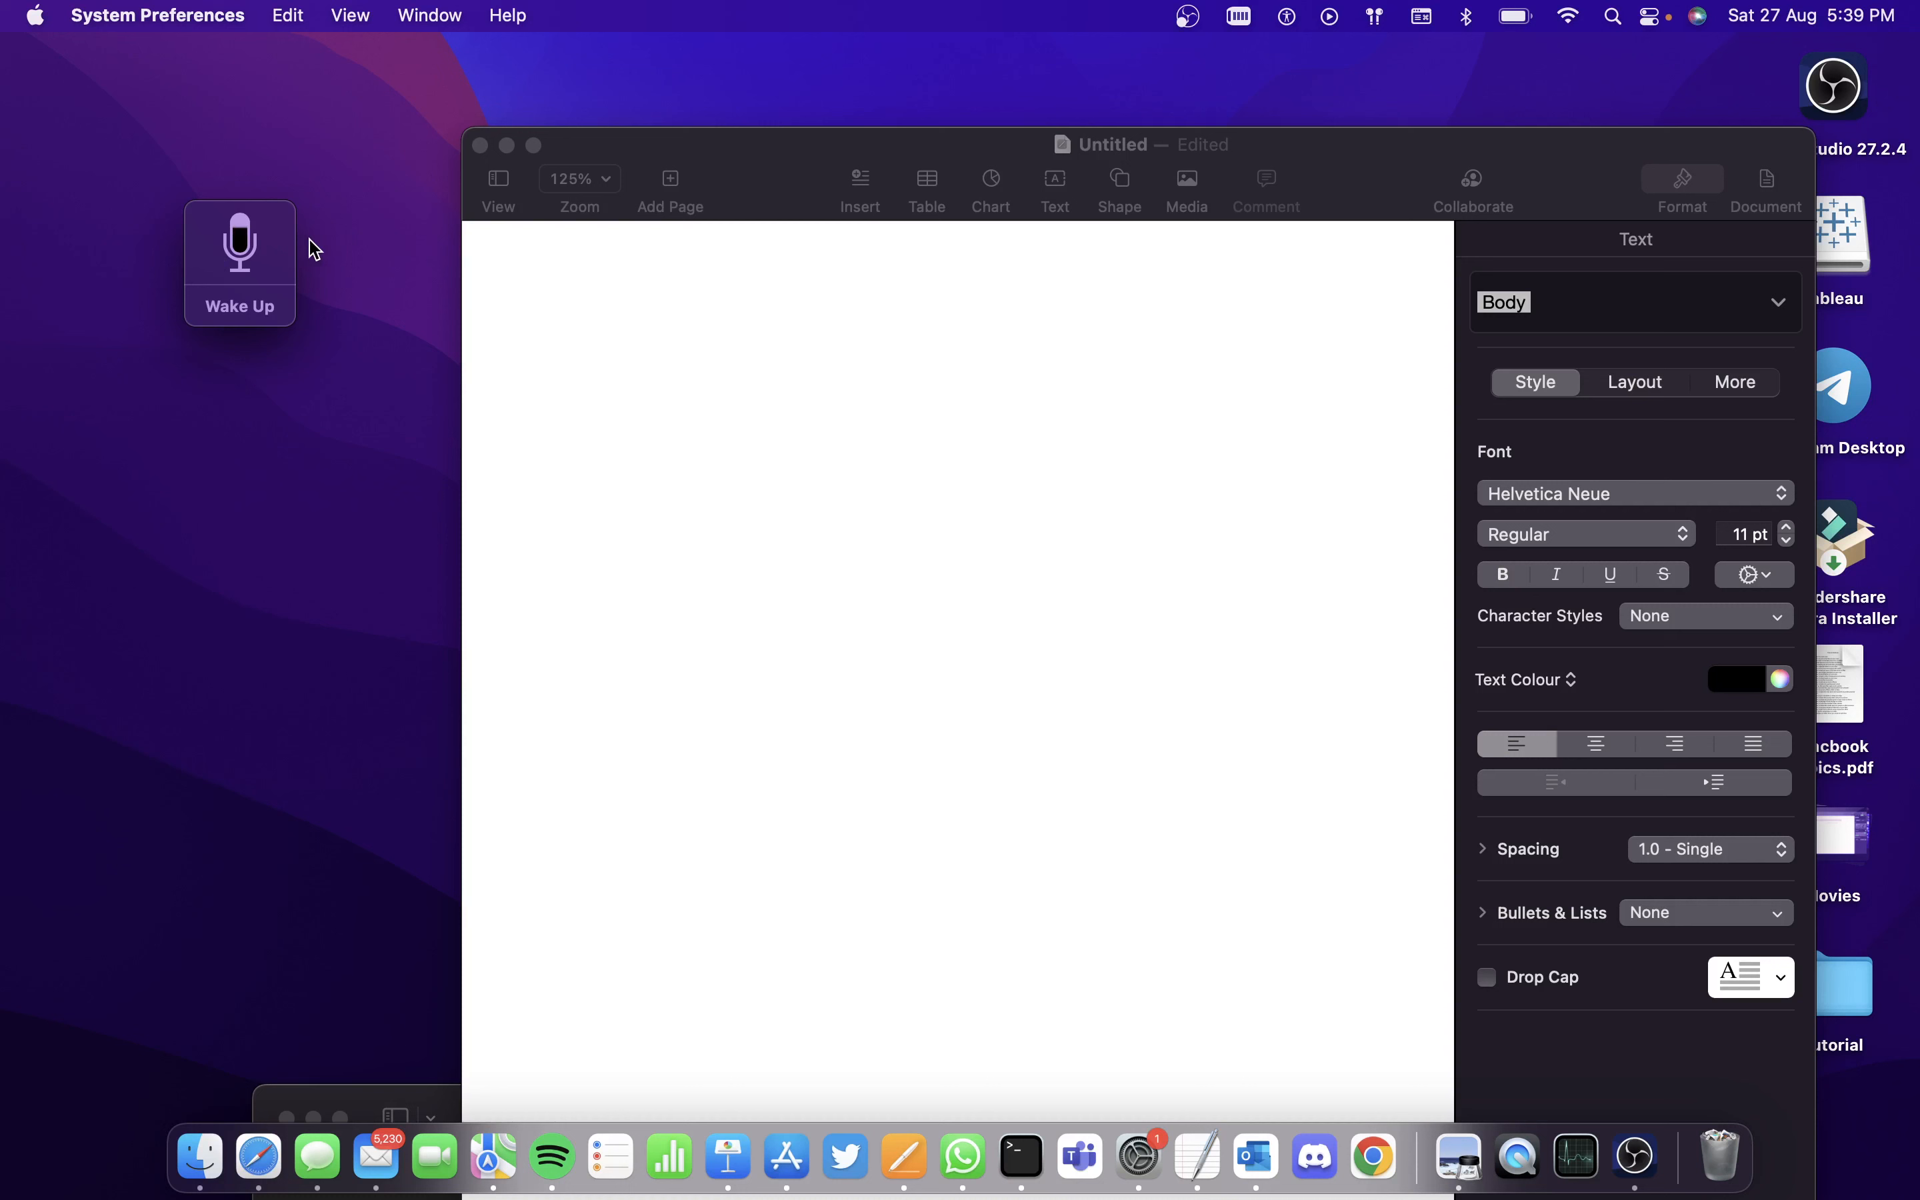
pyautogui.moveTo(270, 324)
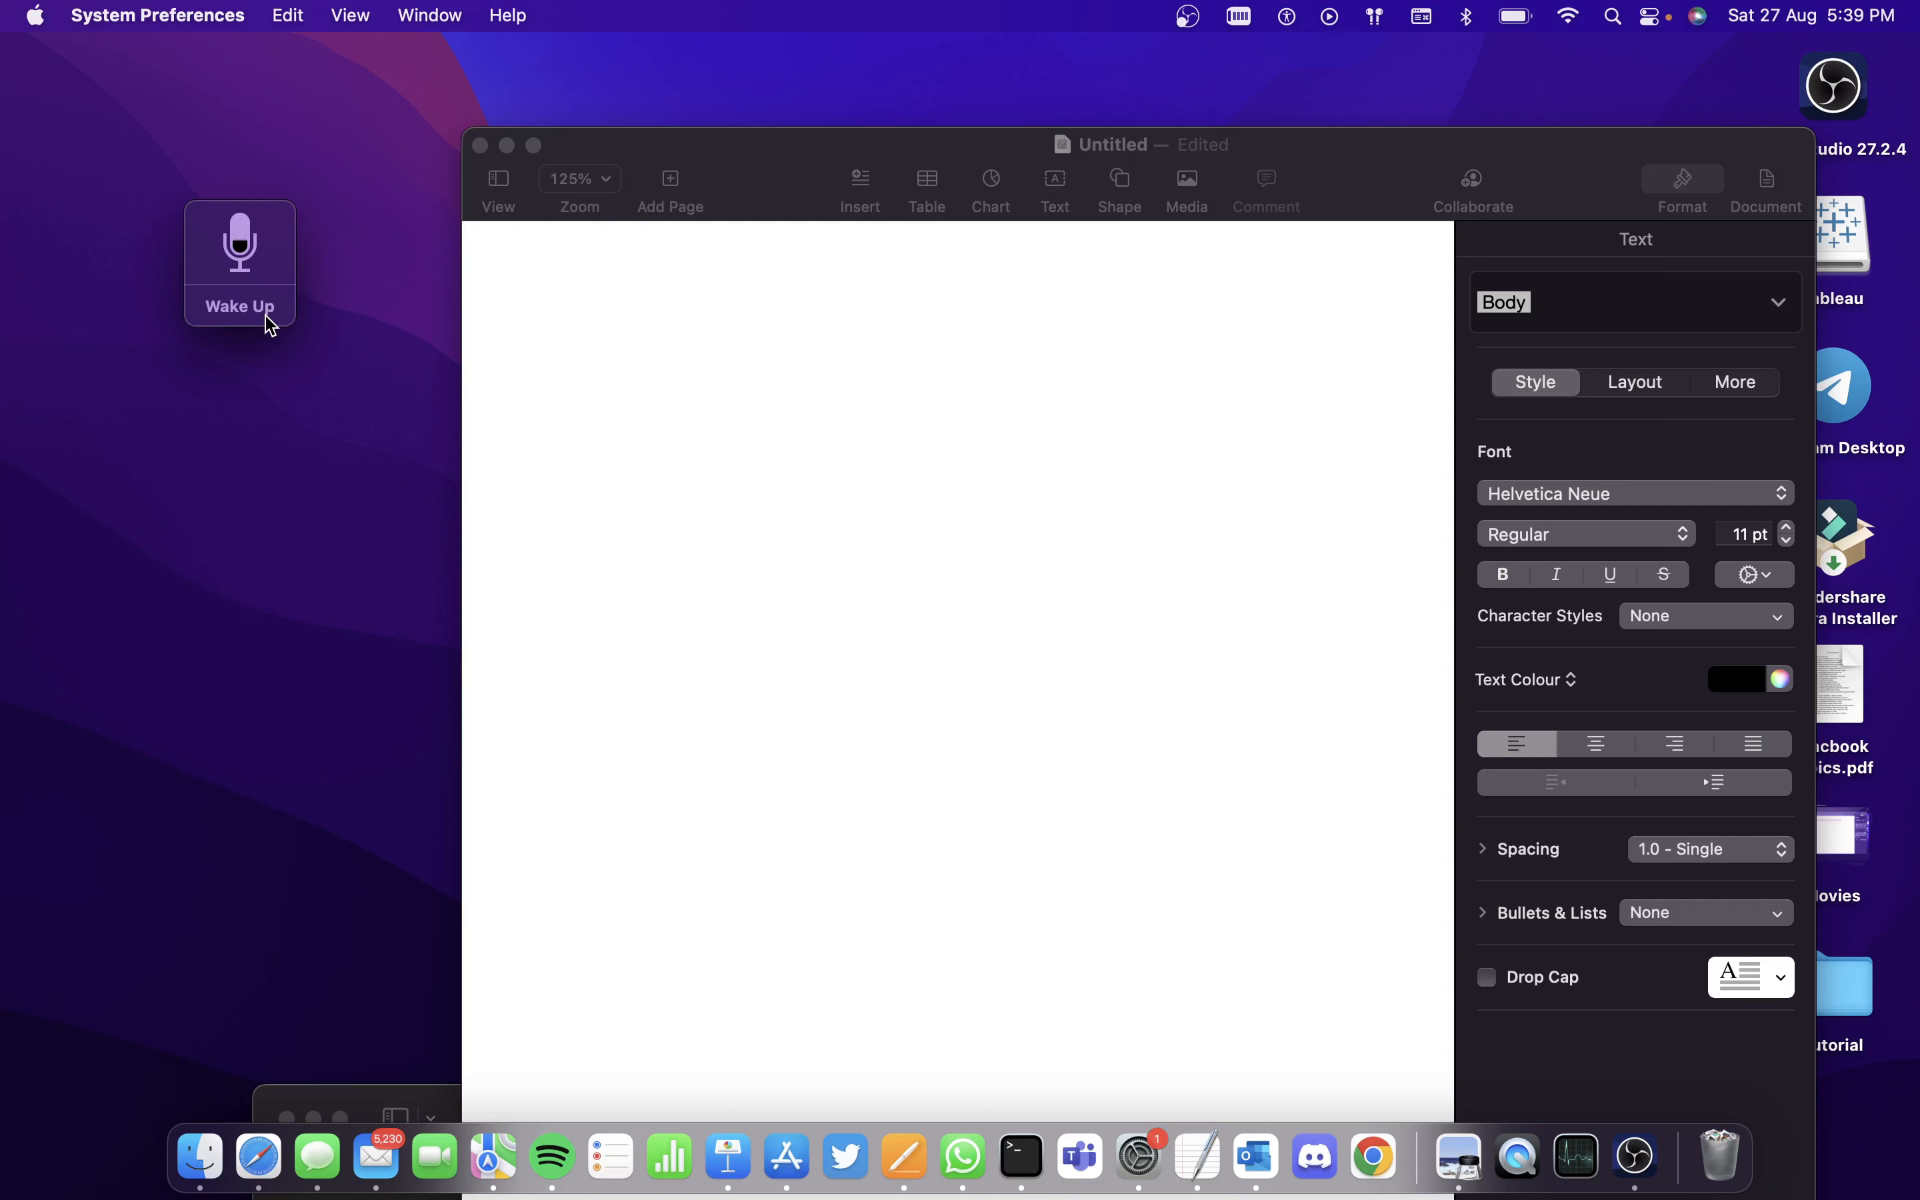
pyautogui.moveTo(284, 364)
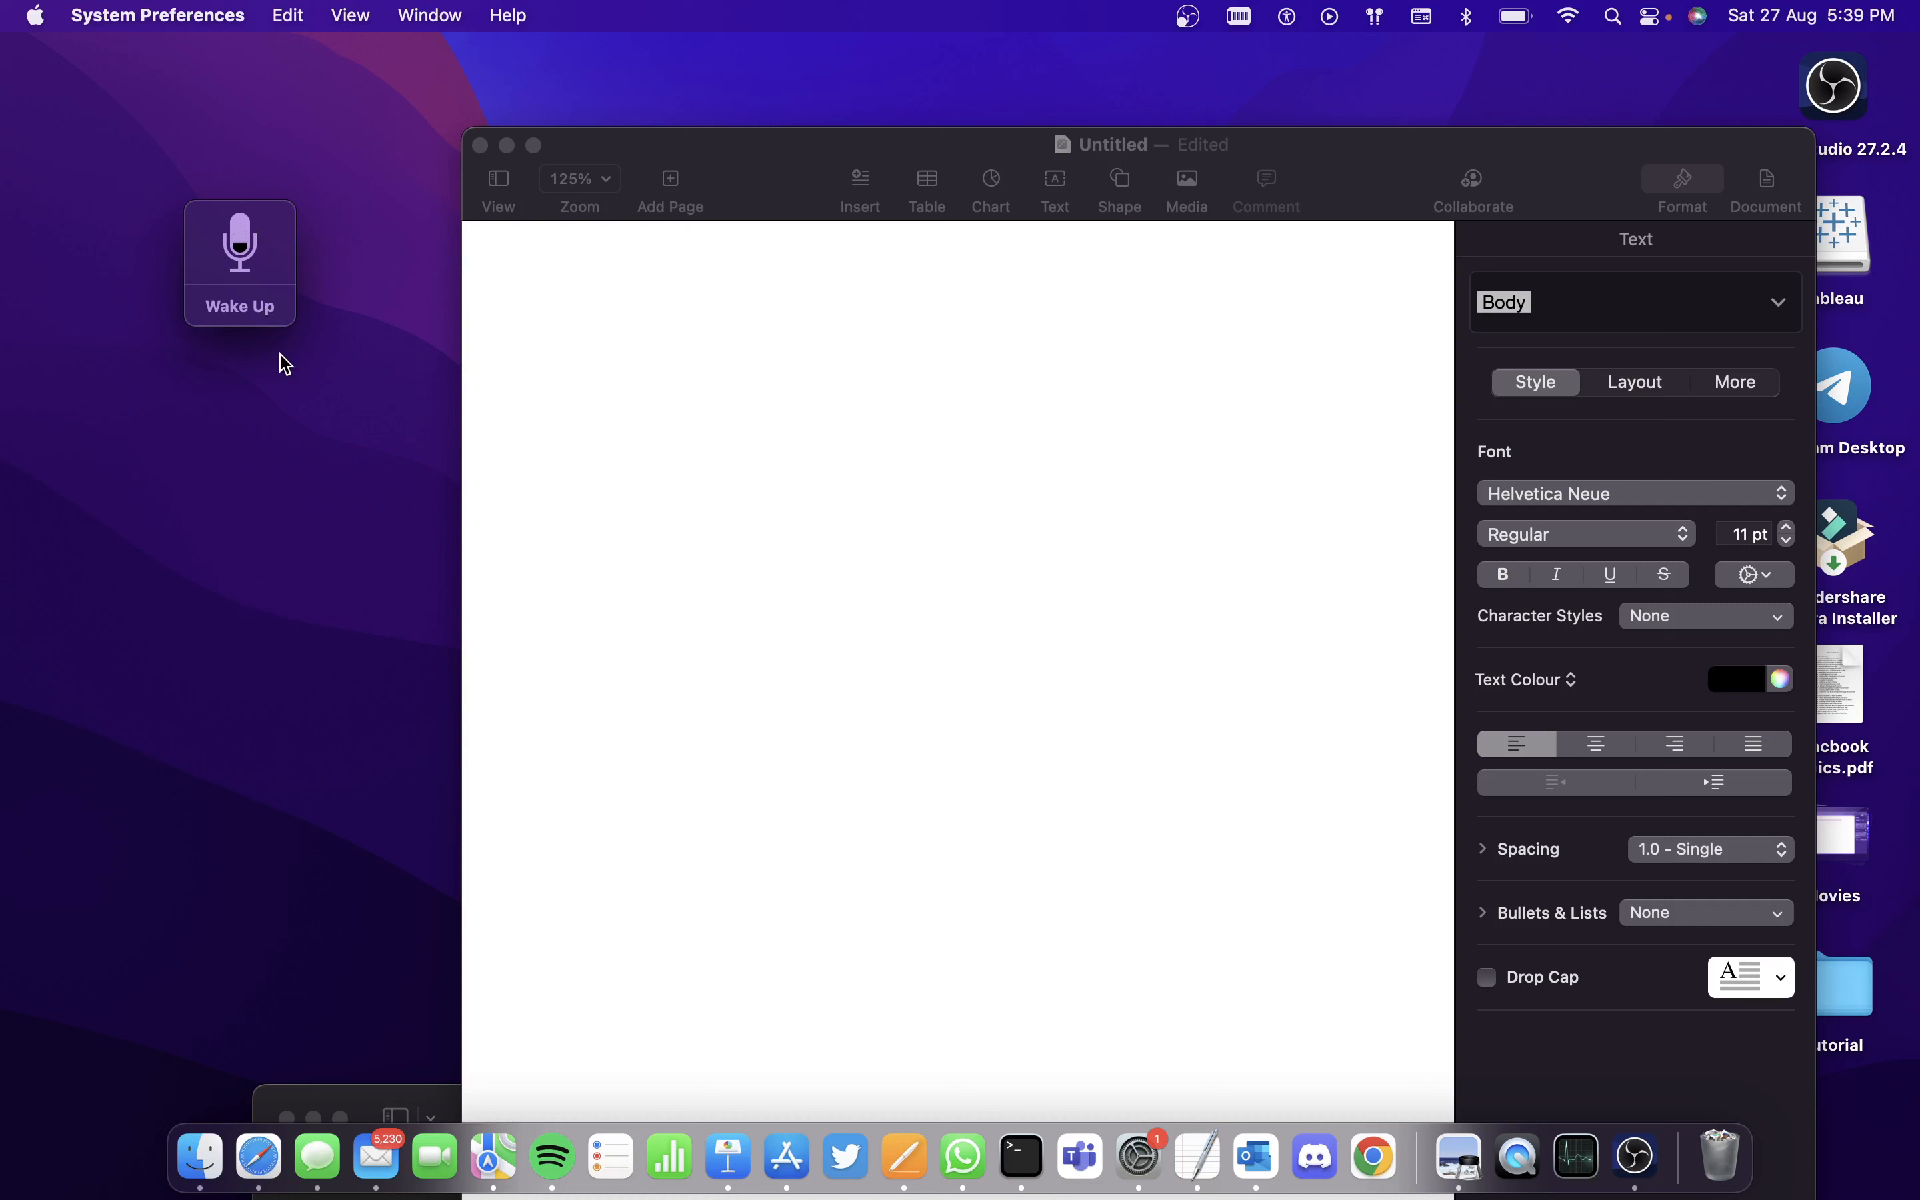
pyautogui.moveTo(284, 412)
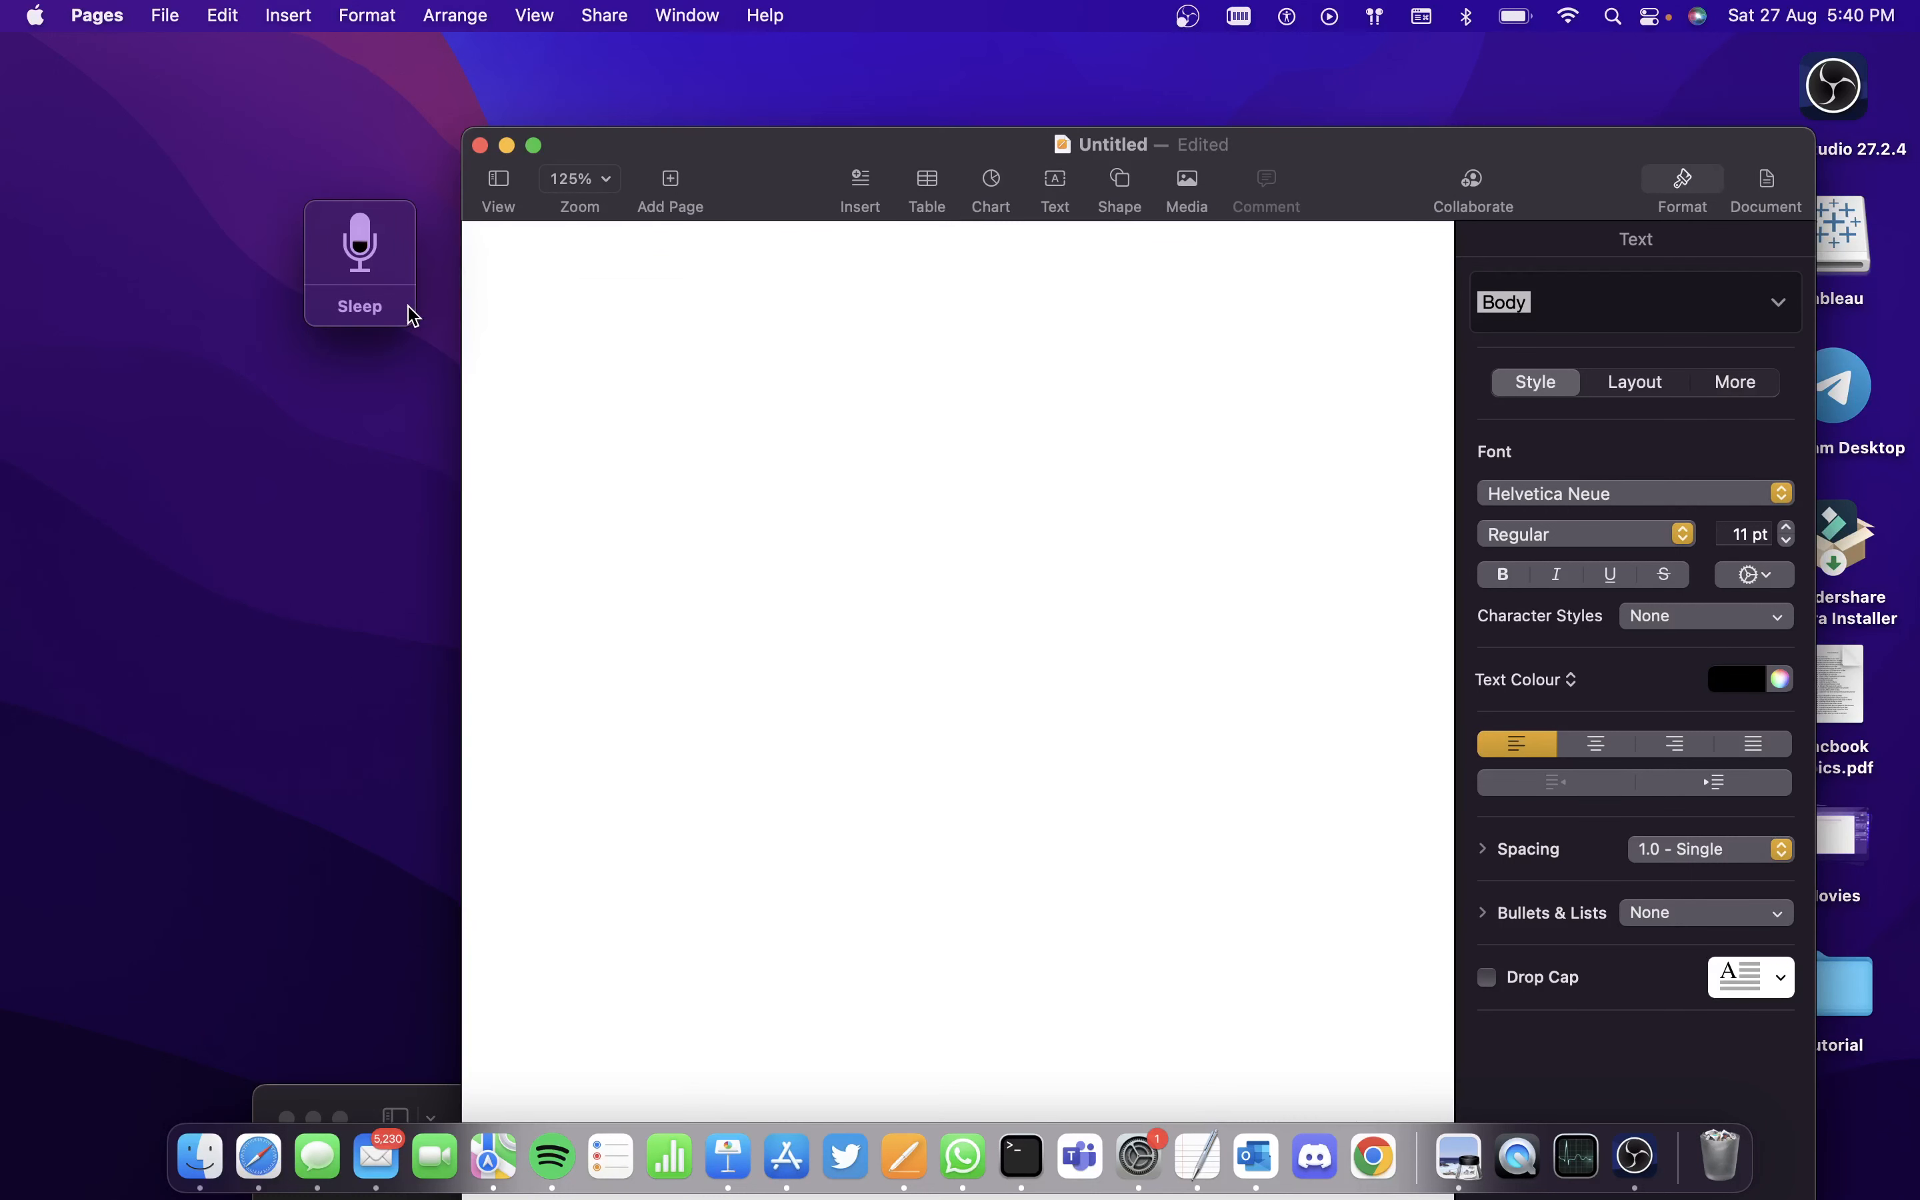
# - Dictate 'The cat is sitting on the wall' into the document and put Voice Control to sleep
pyautogui.write('The cat is sitting on the wall')
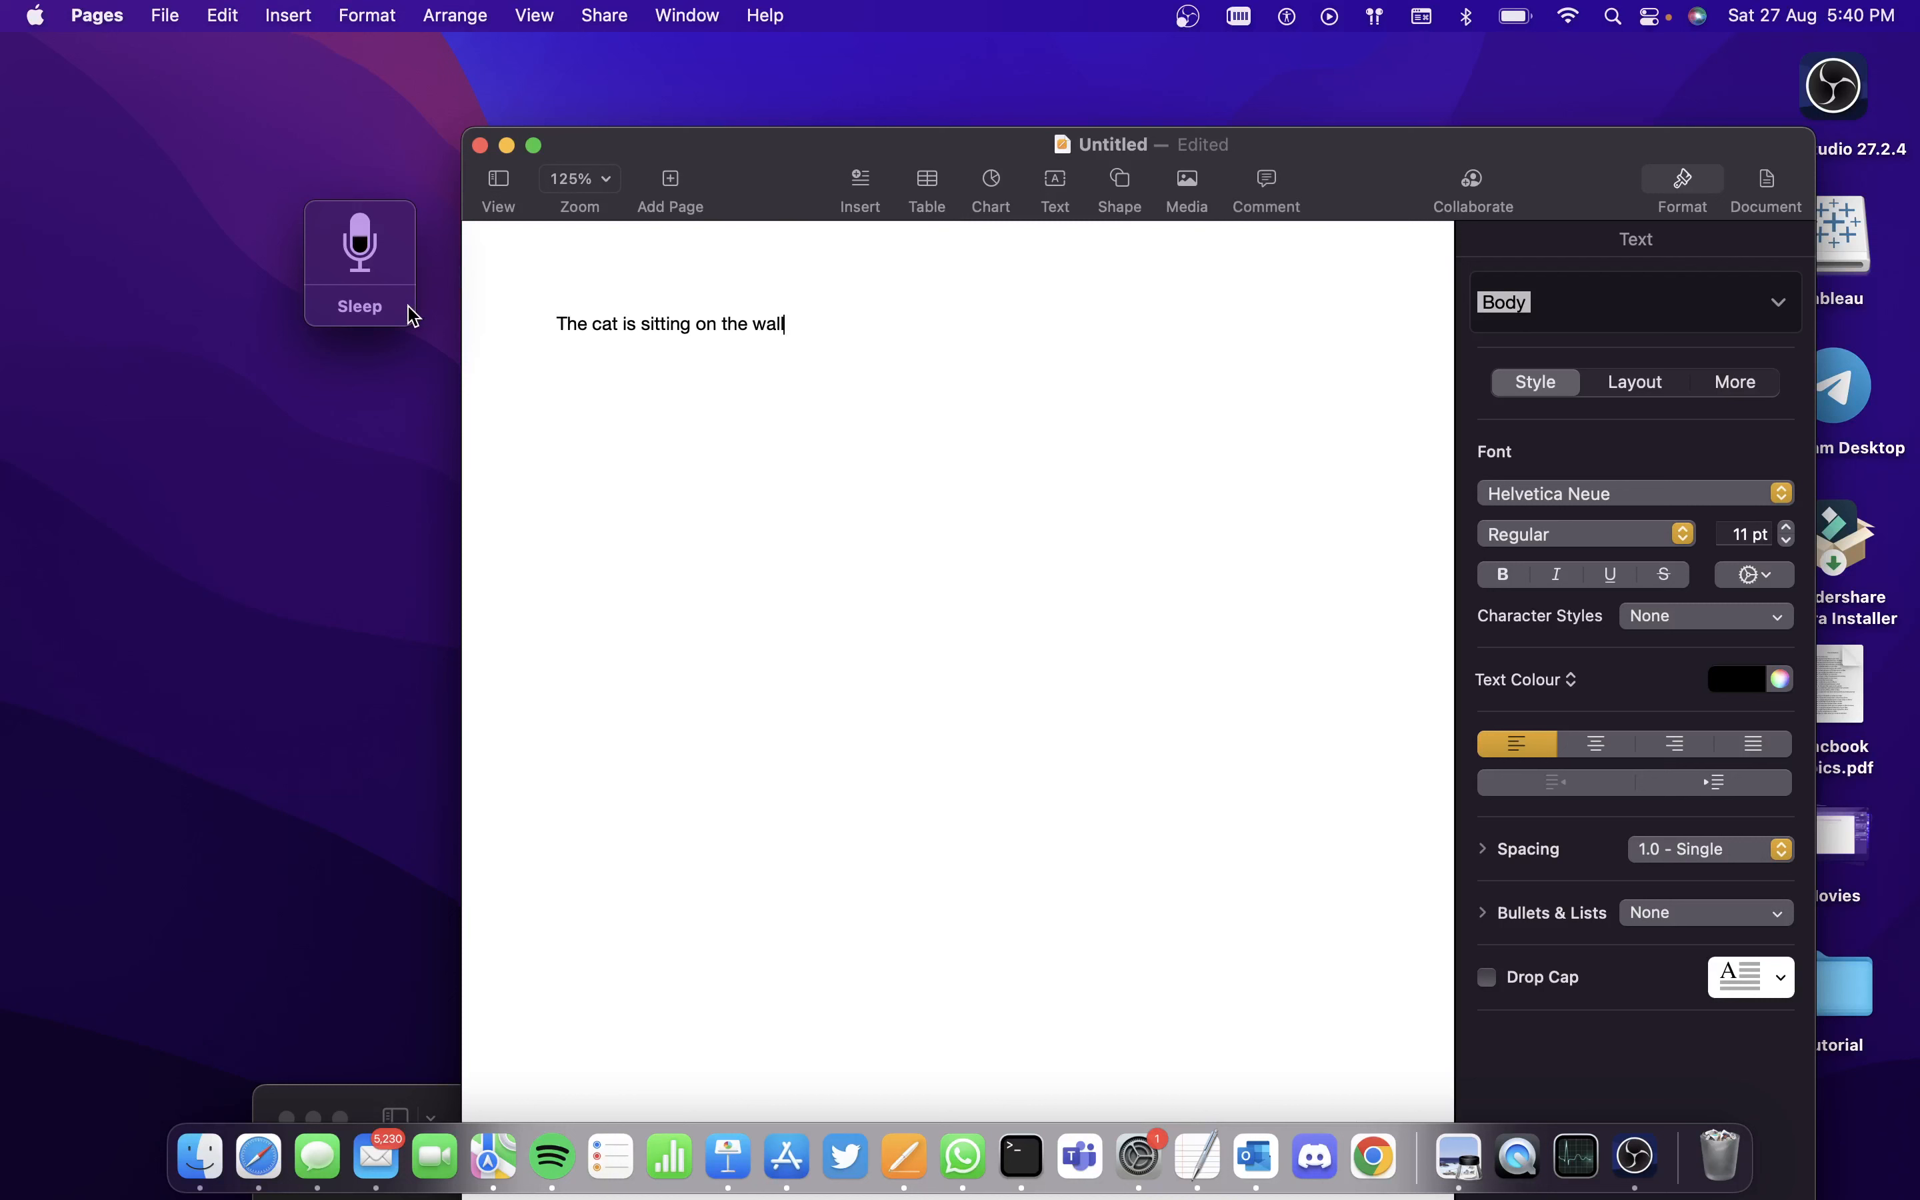
pyautogui.click(358, 240)
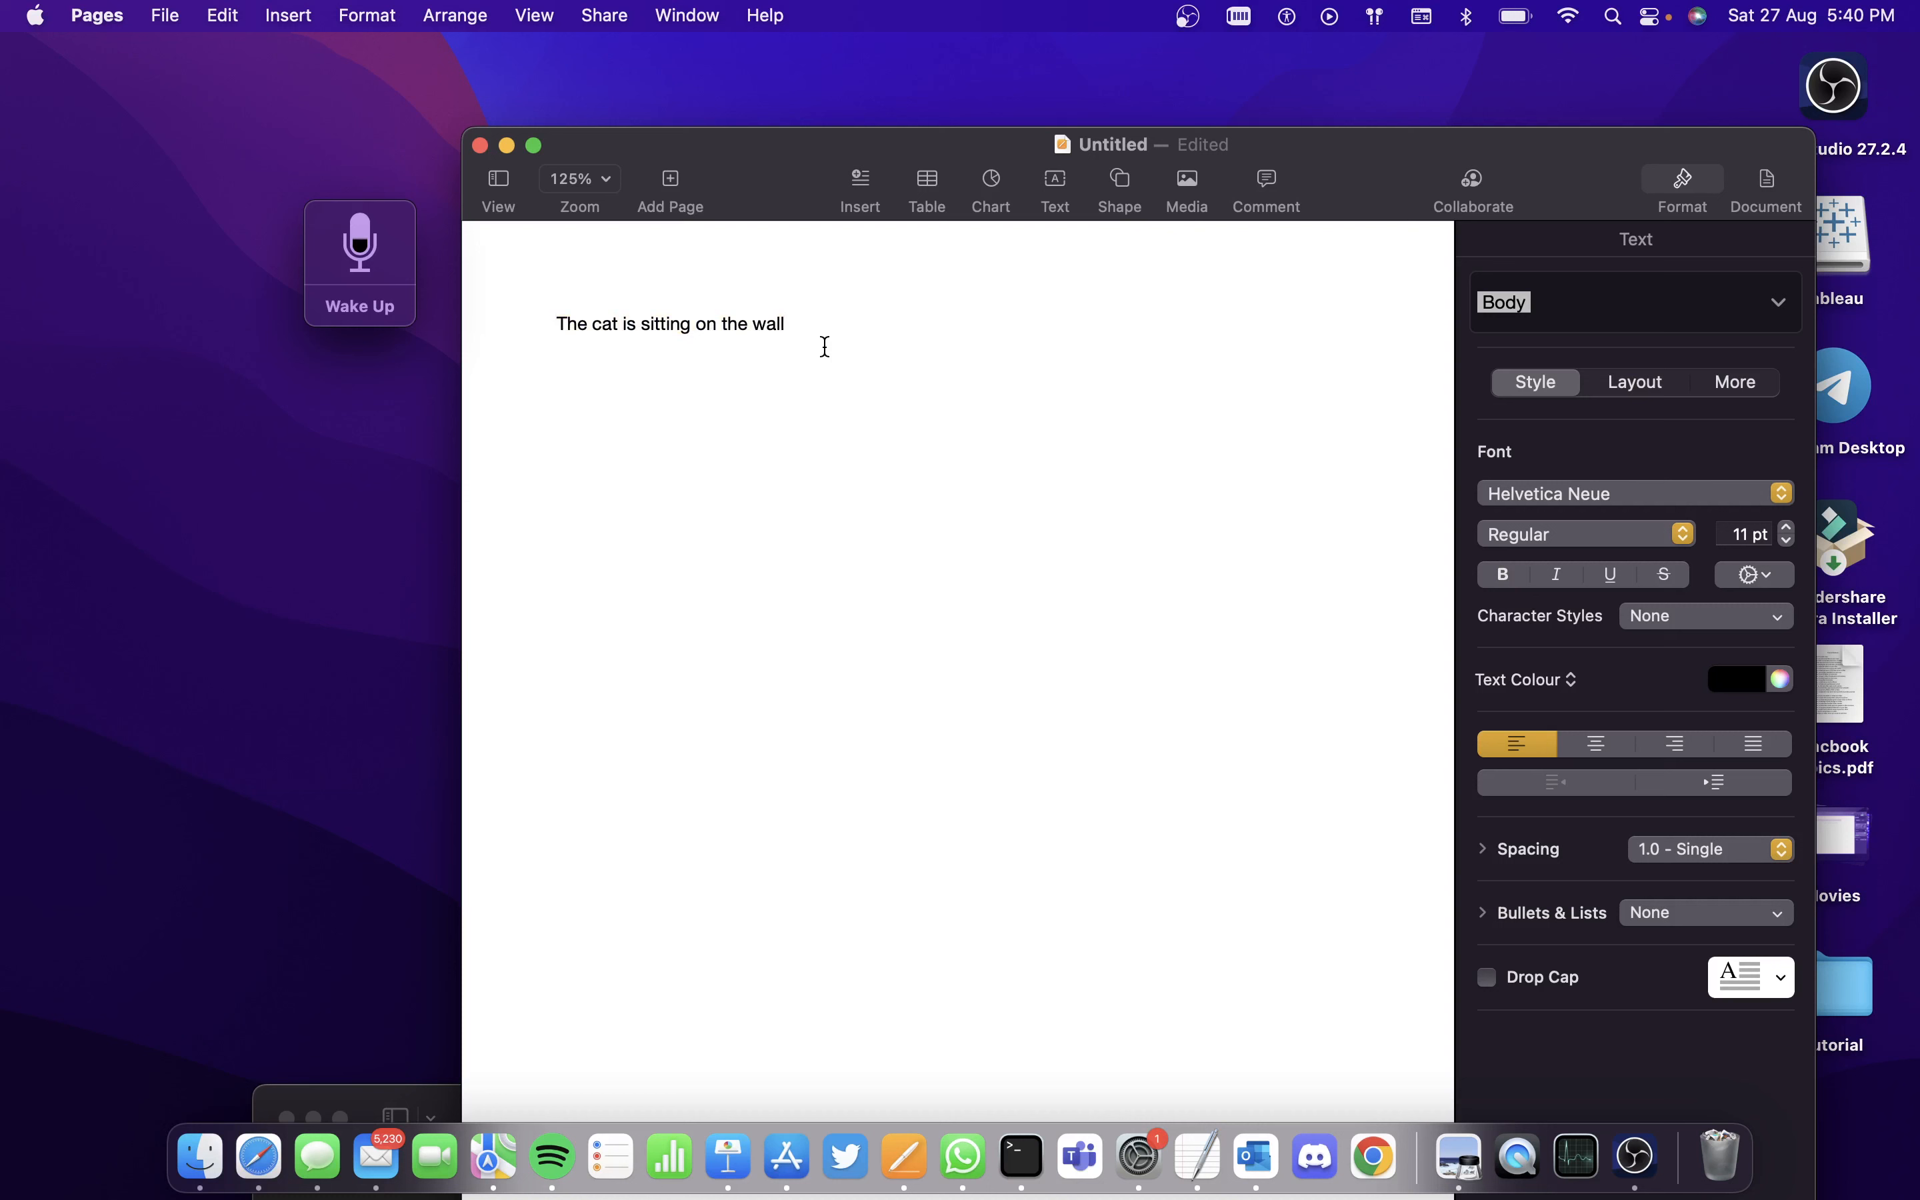
pyautogui.click(788, 324)
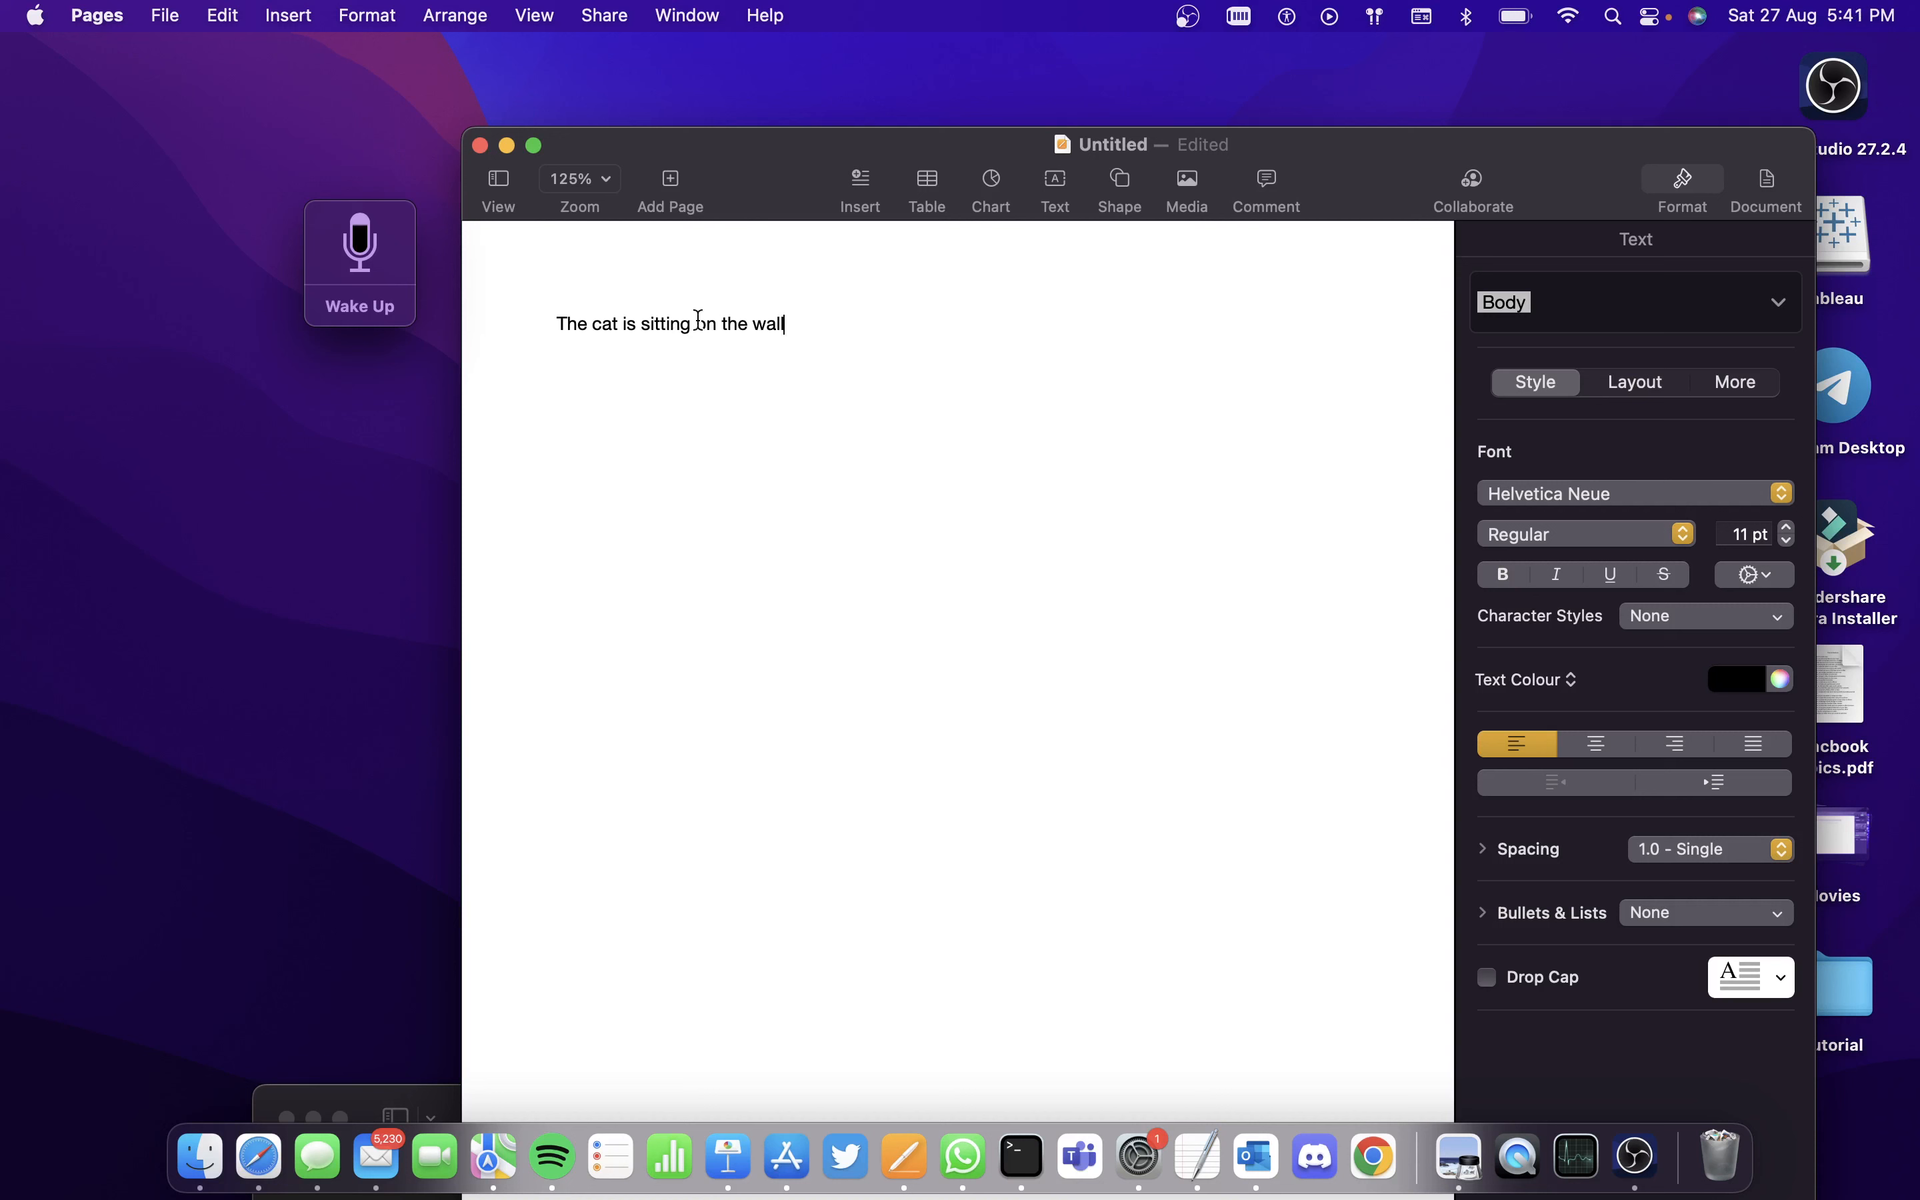
pyautogui.write('on')
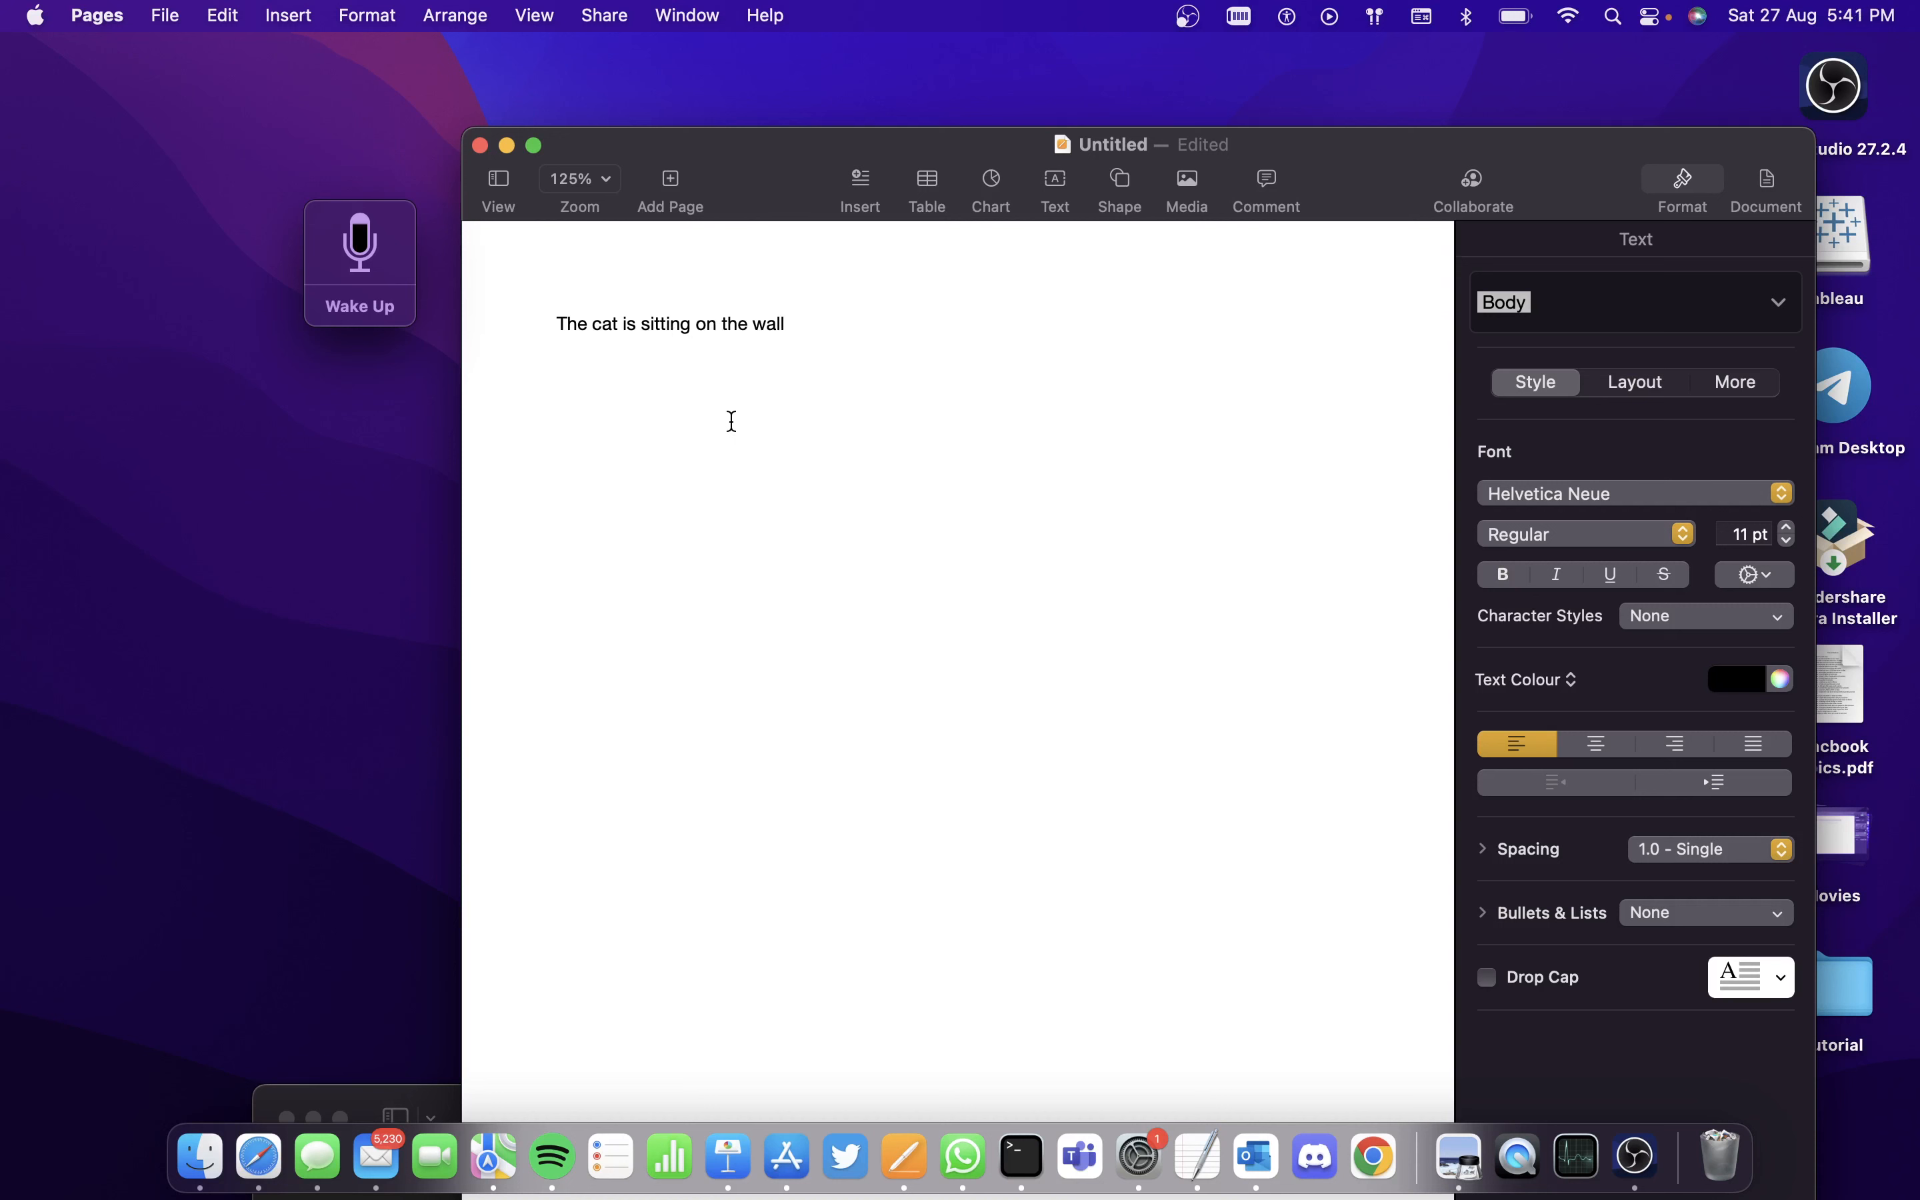
pyautogui.moveTo(592, 408)
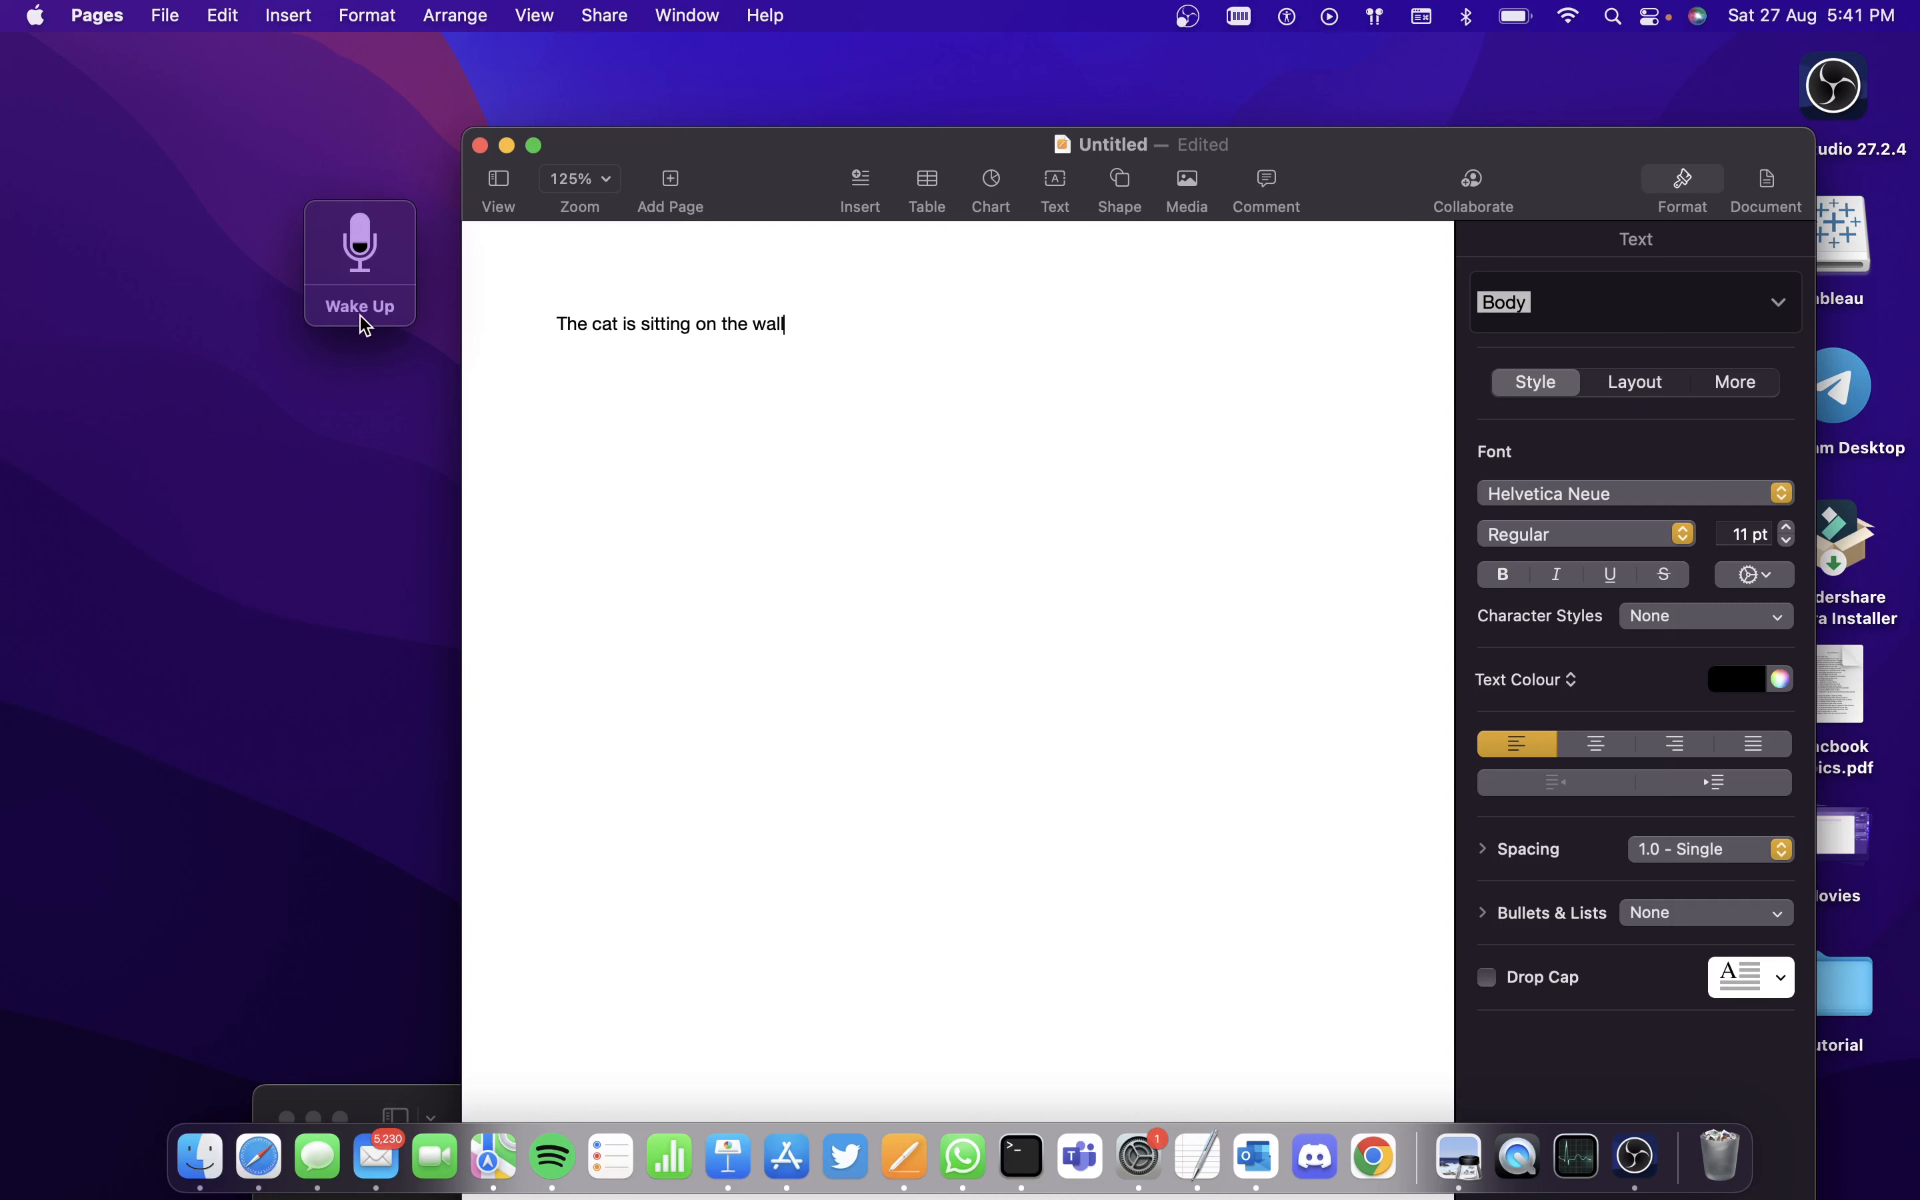
pyautogui.click(359, 253)
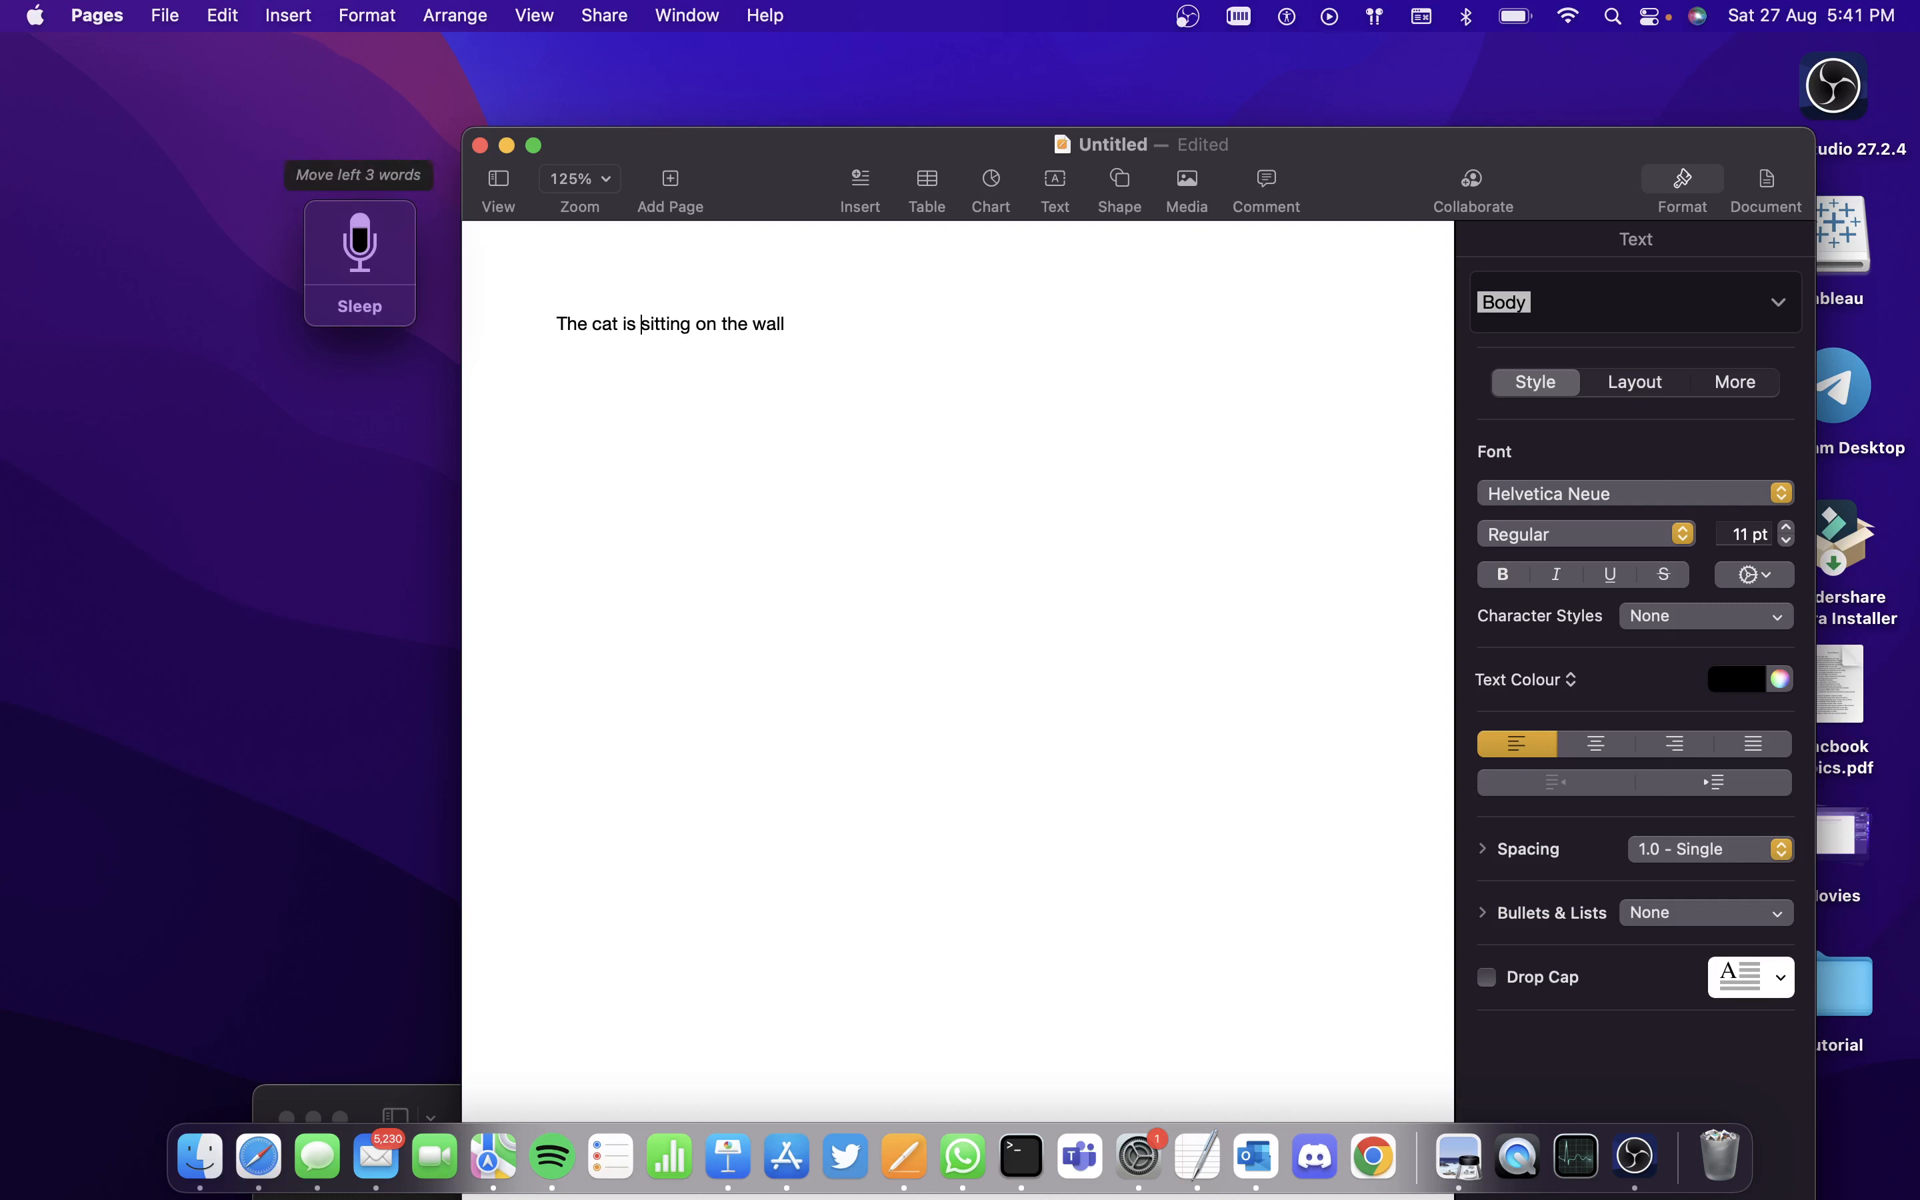
pyautogui.moveTo(372, 400)
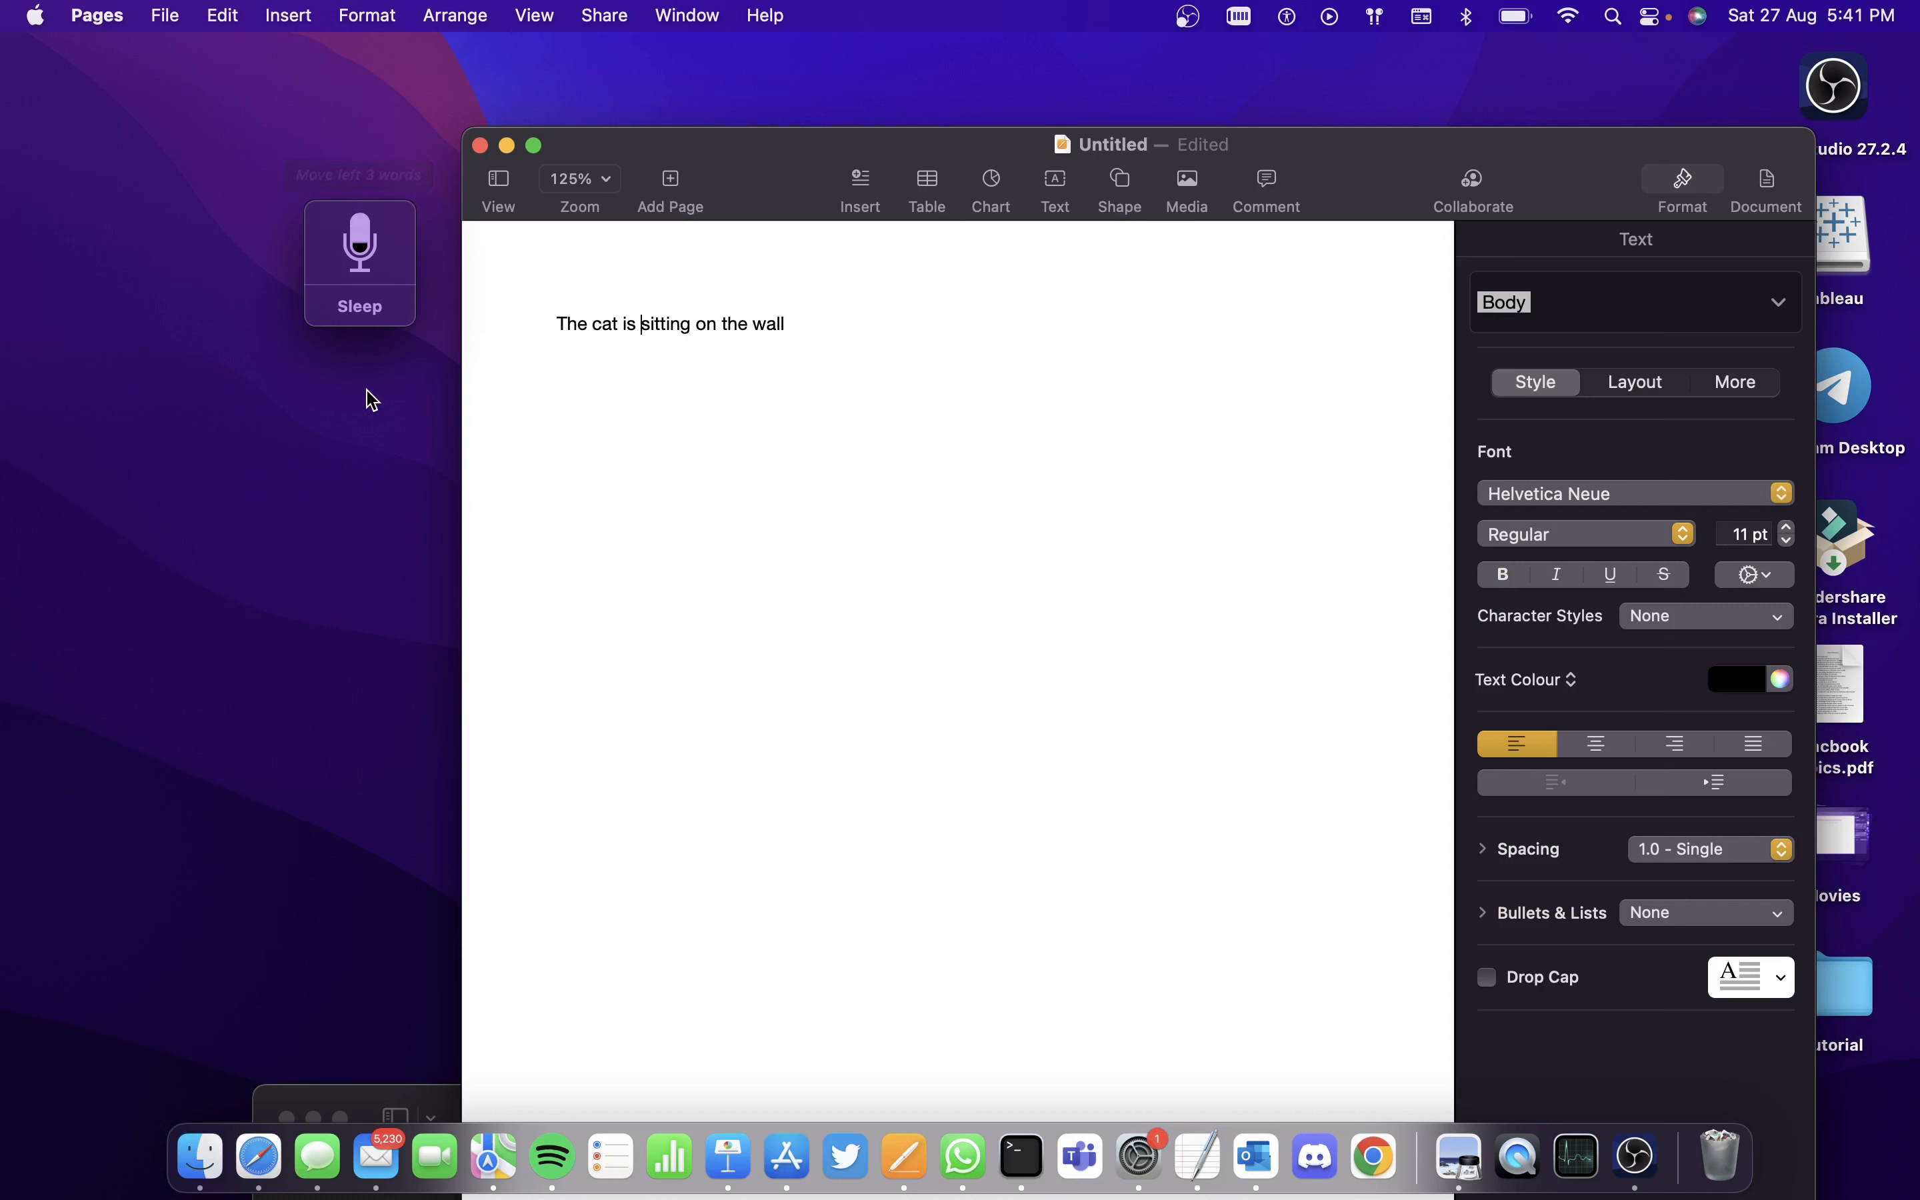
pyautogui.press('Right')
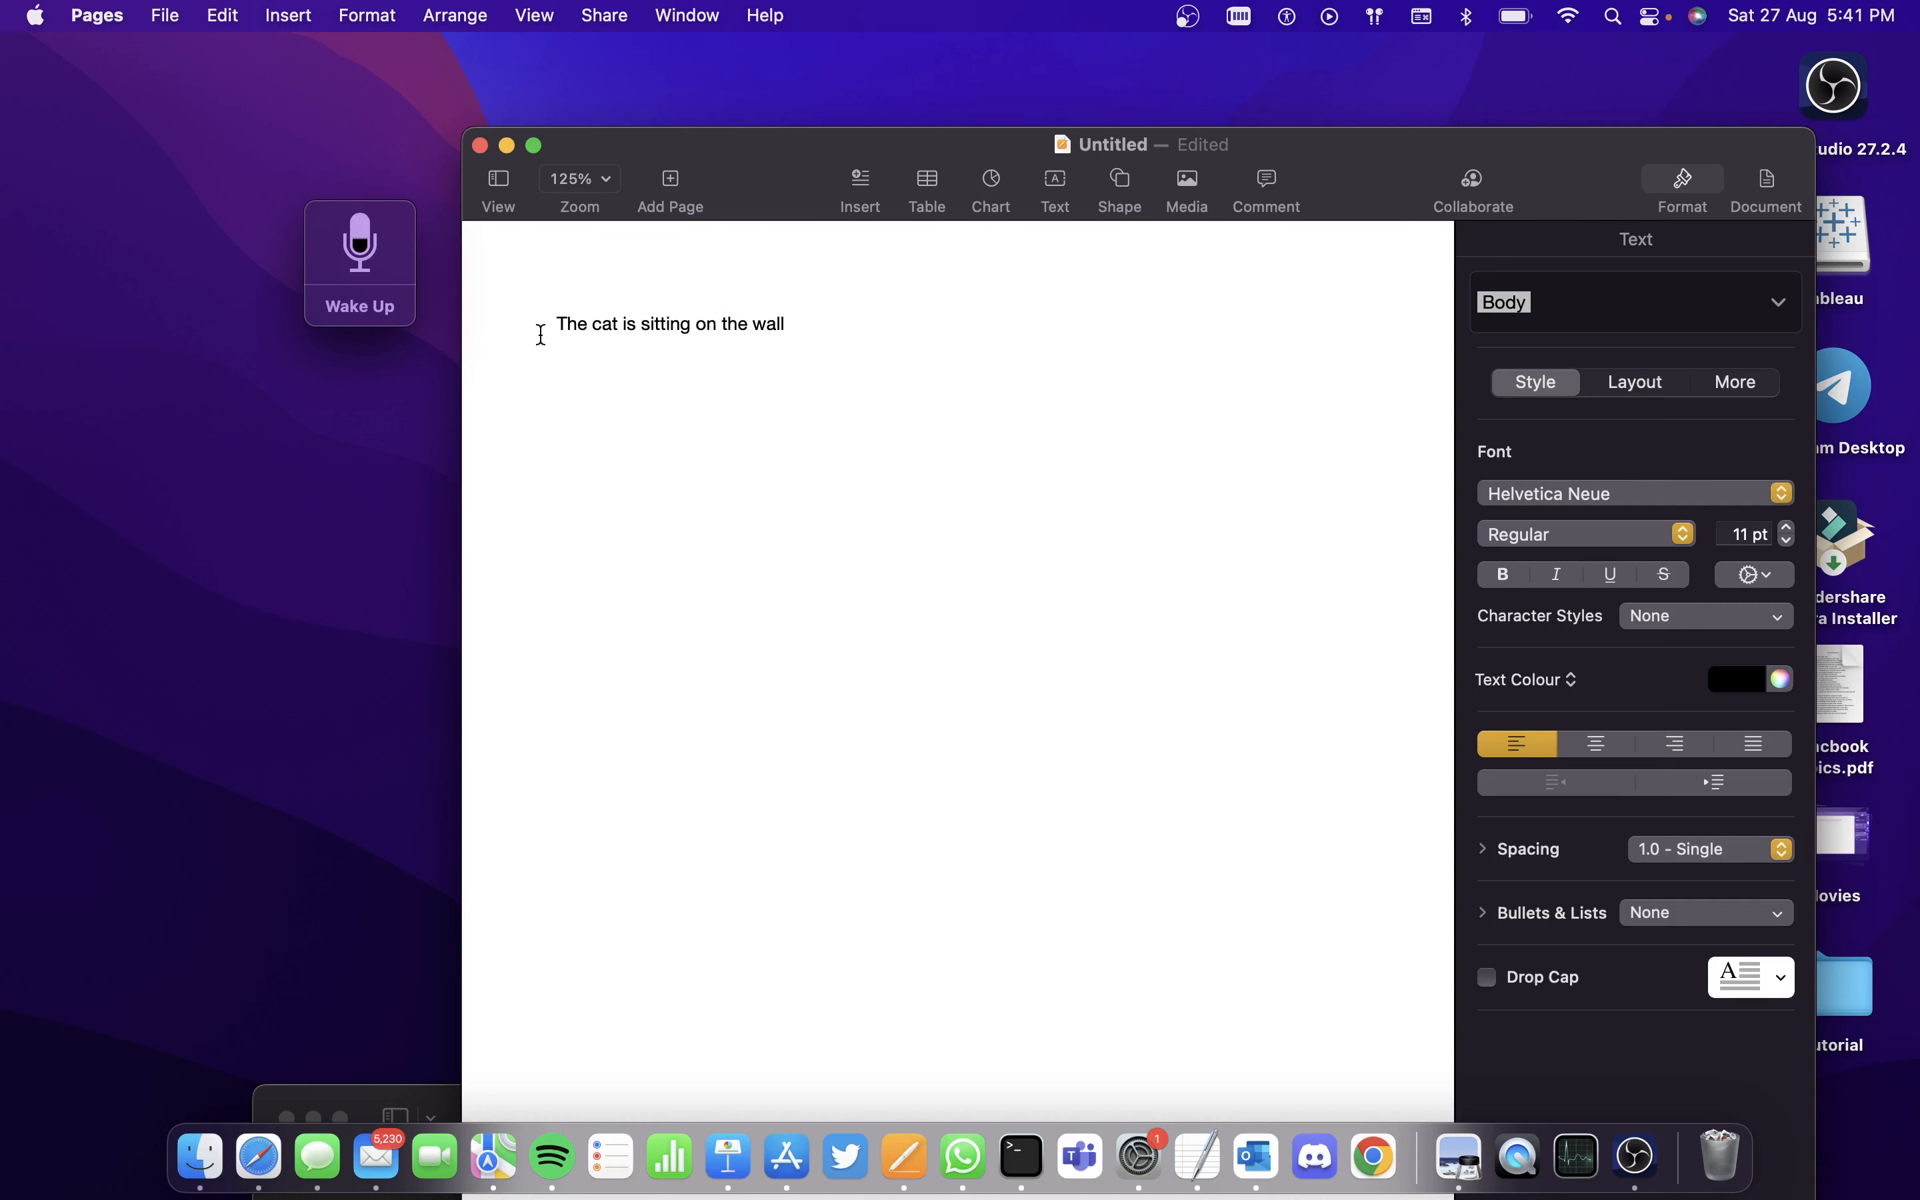
pyautogui.moveTo(891, 385)
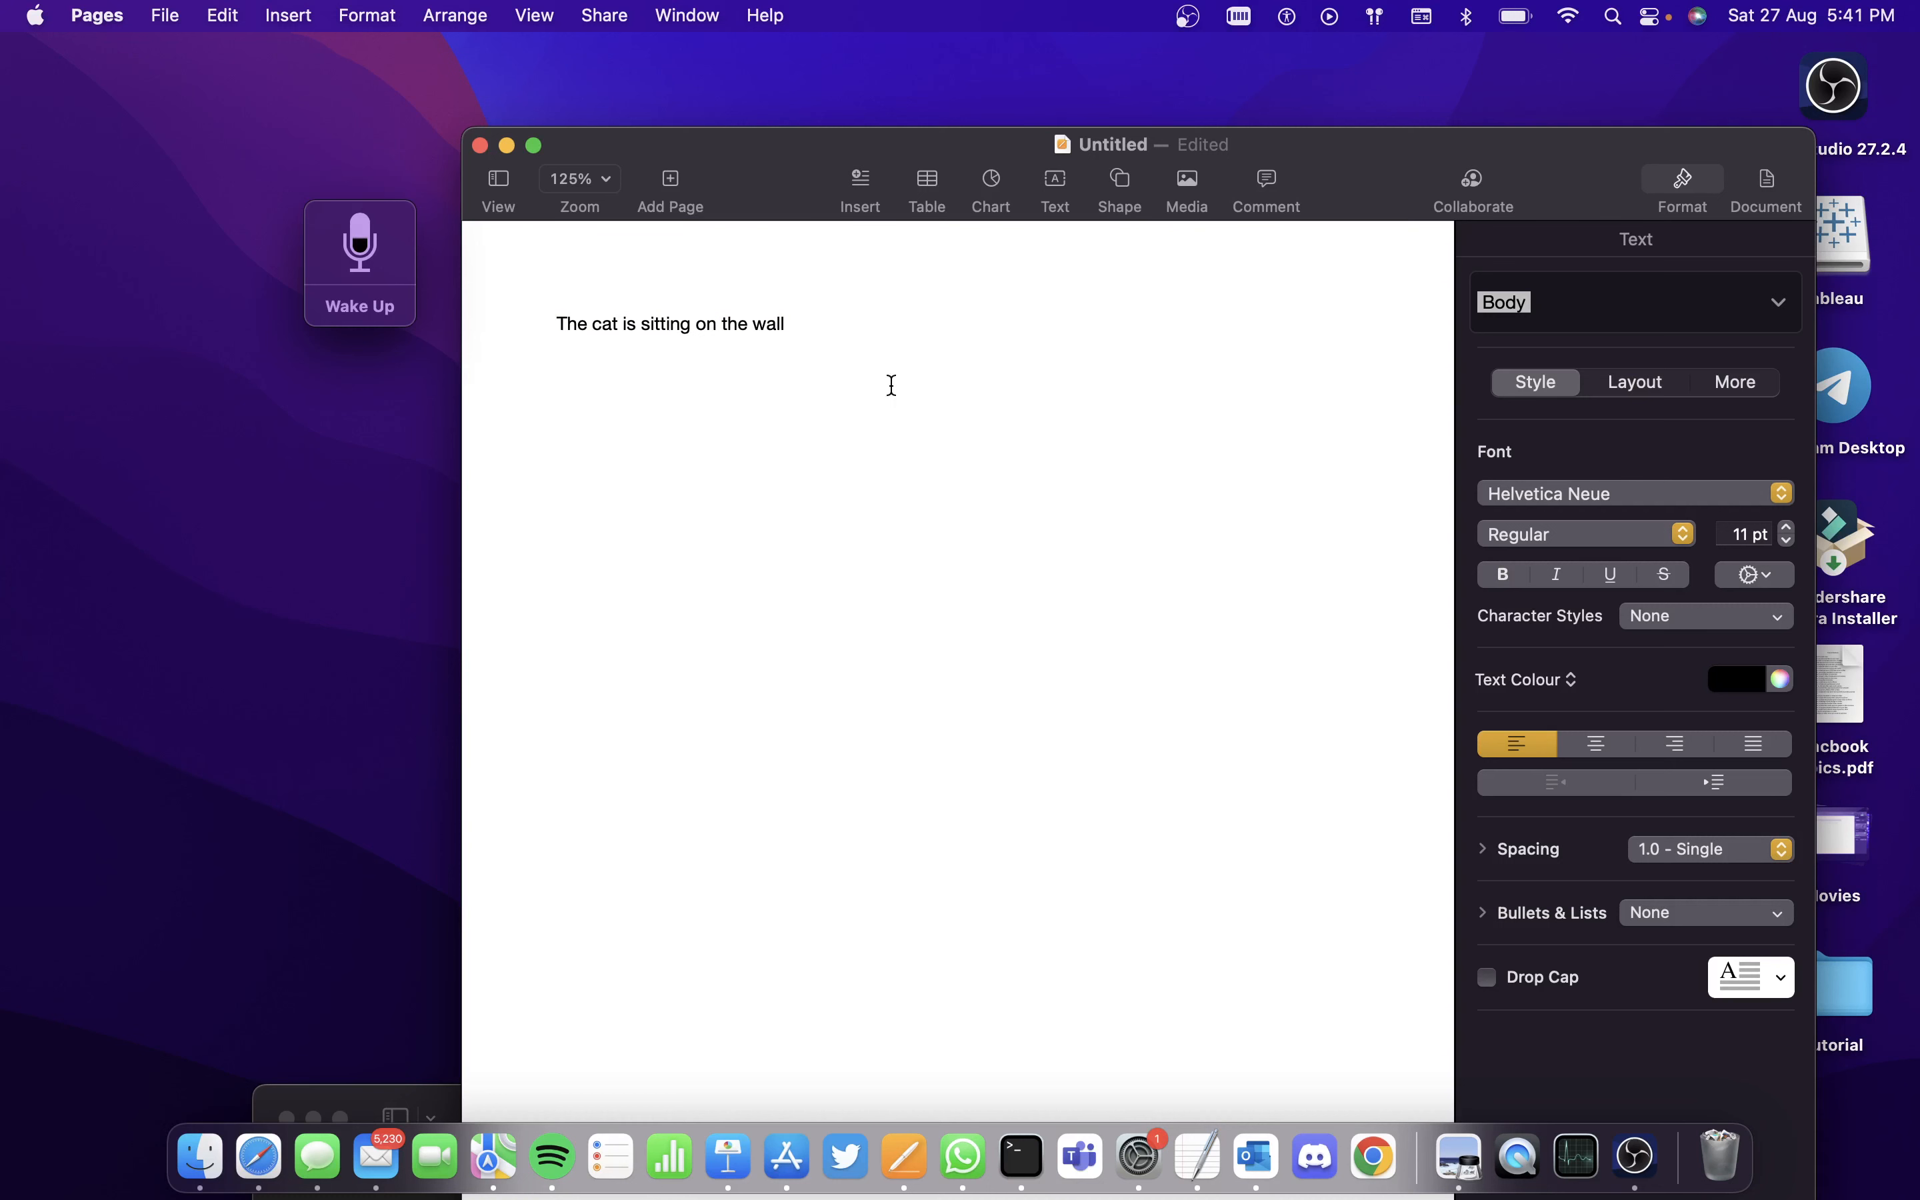